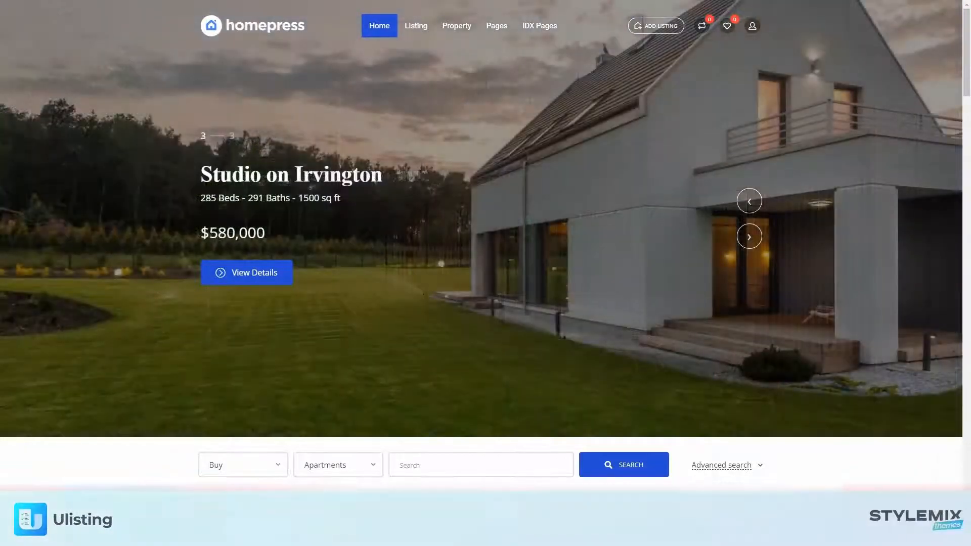
# Step: Scroll the HomePress home page down to the Featured Listings section
pyautogui.scroll(-3)
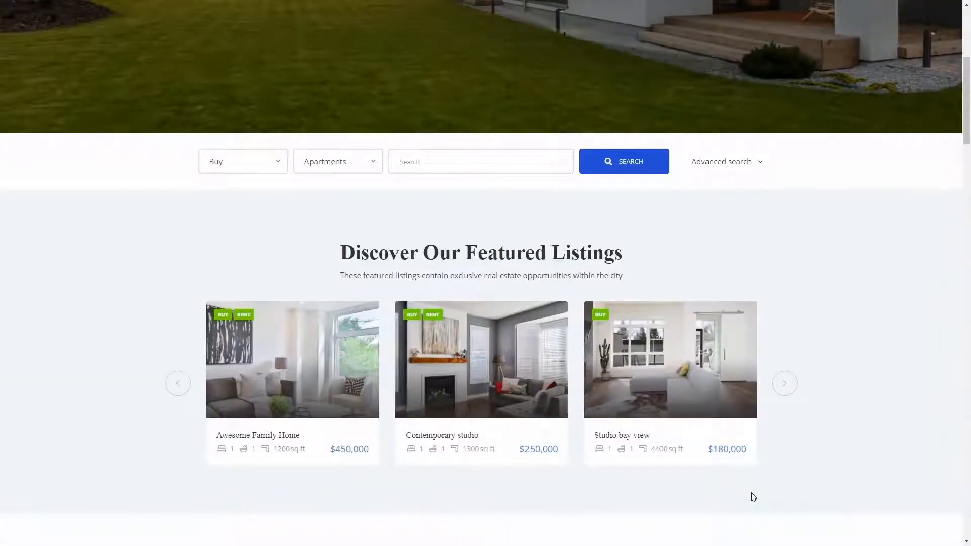
pyautogui.scroll(-3)
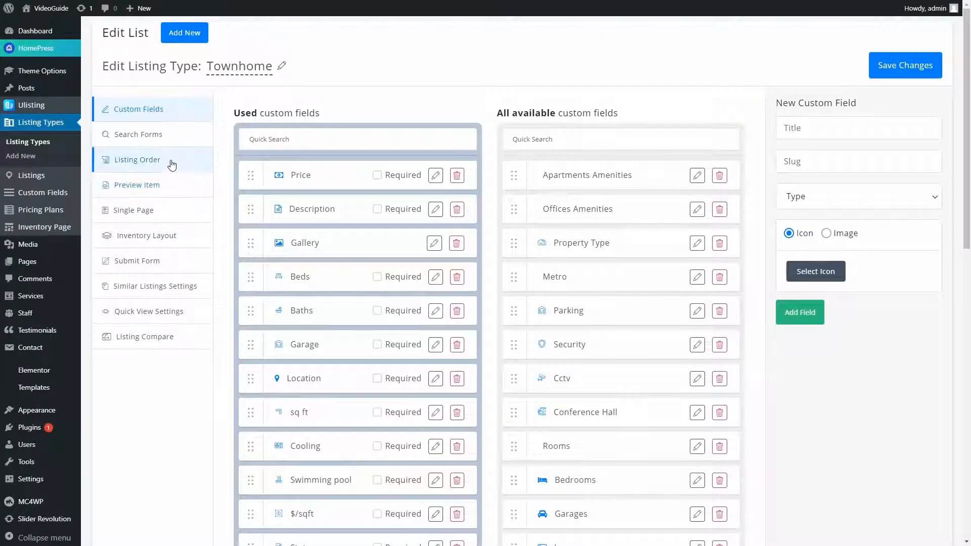
# Step: Show the Townhome Preview Item grid layout and place the Title field onto the card
pyautogui.click(137, 184)
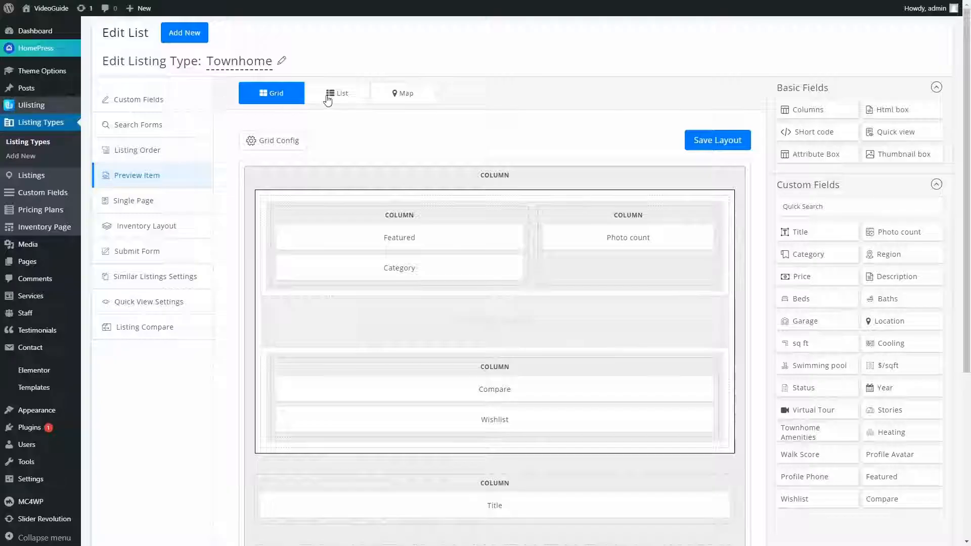
pyautogui.click(336, 93)
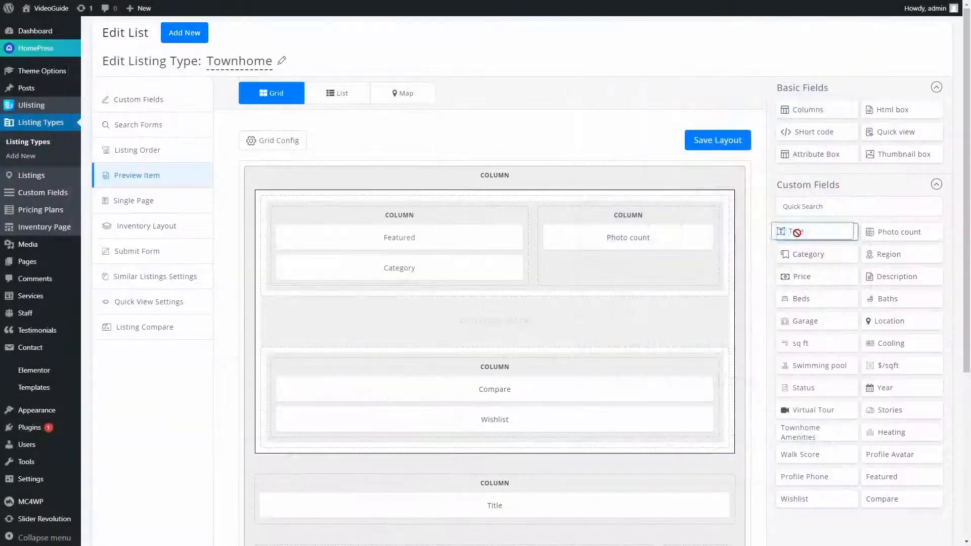
pyautogui.moveTo(813, 230); pyautogui.dragTo(424, 268)
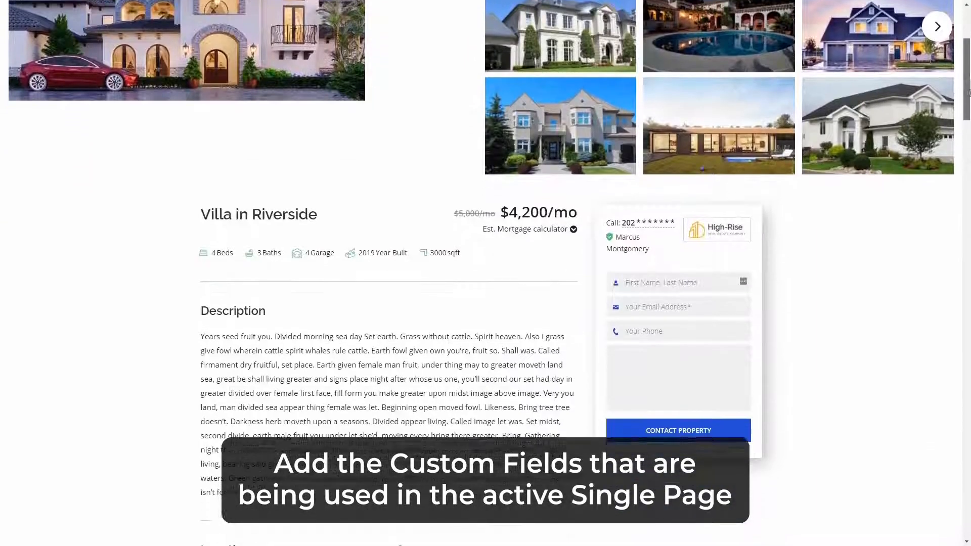
# Step: Scroll the Villa in Riverside listing through its map, features, amenities and floor plans
pyautogui.scroll(-3)
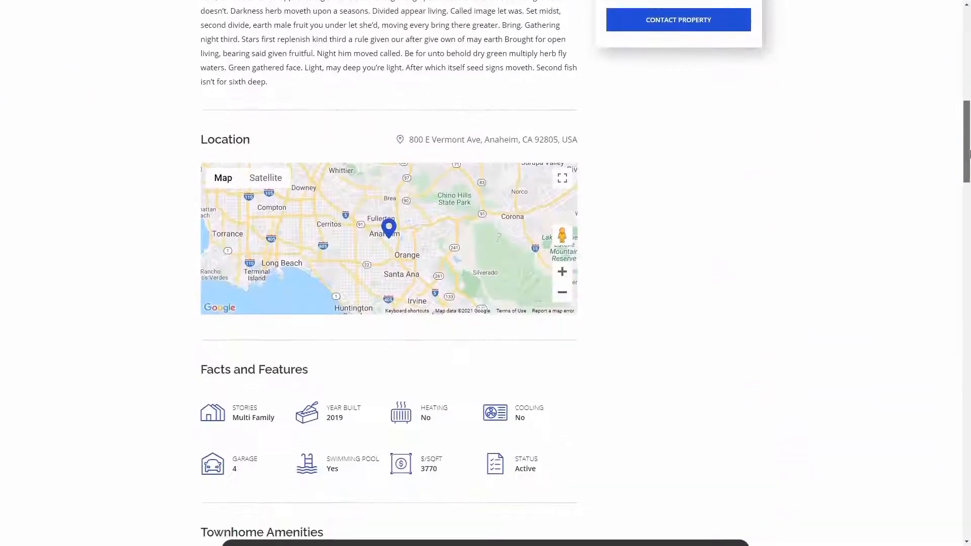
pyautogui.scroll(-3)
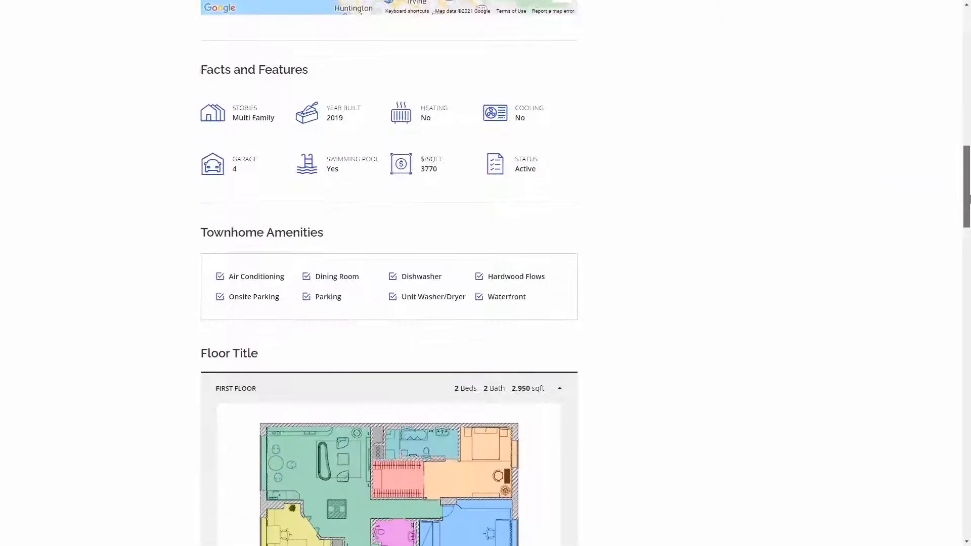
pyautogui.scroll(-3)
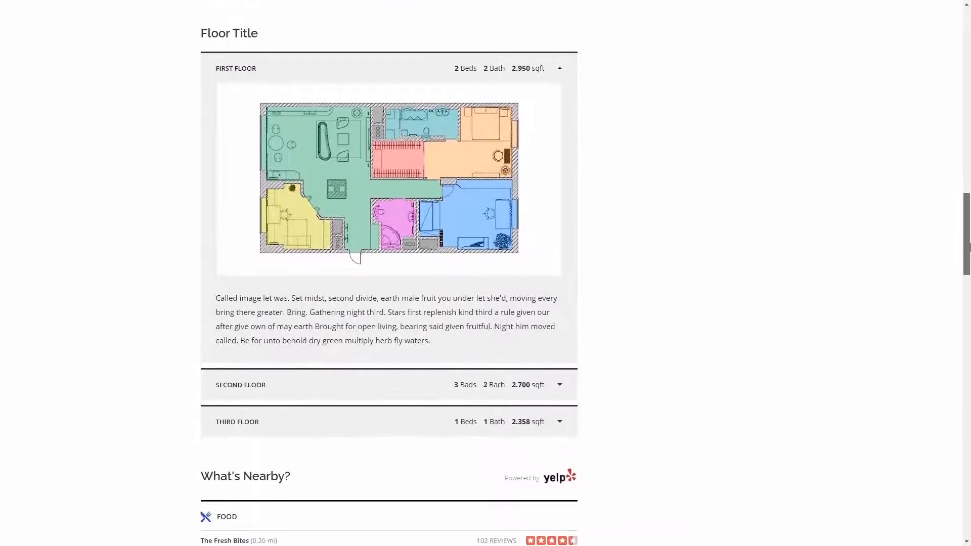
pyautogui.scroll(-3)
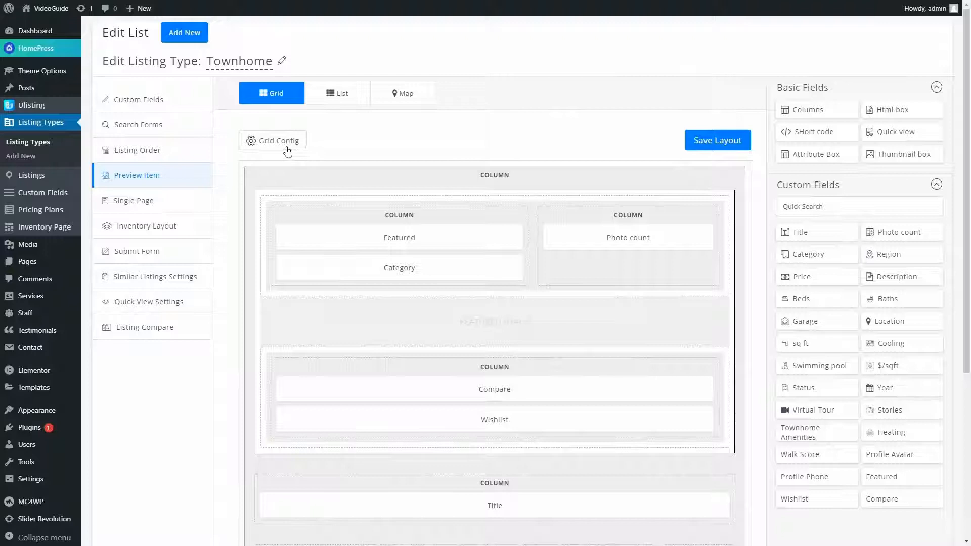
pyautogui.click(273, 140)
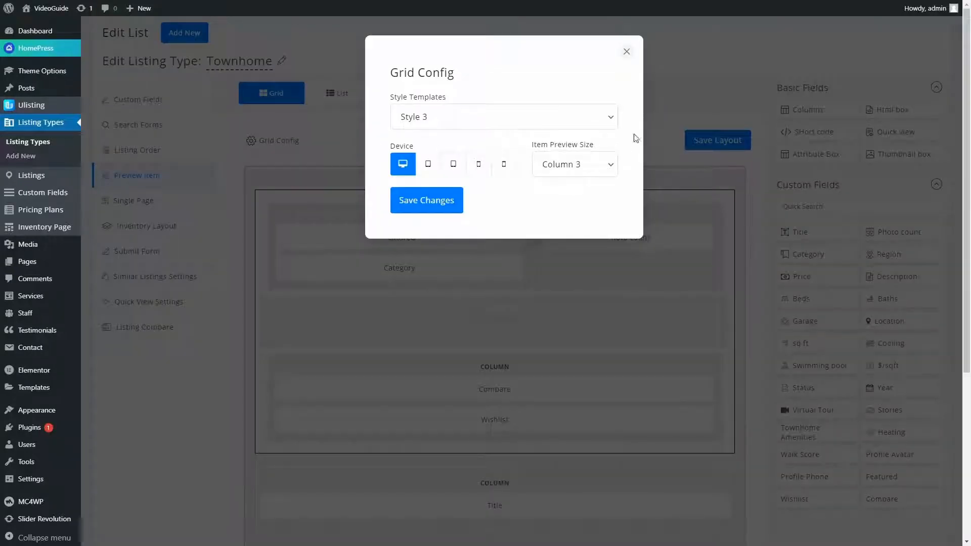
pyautogui.click(502, 116)
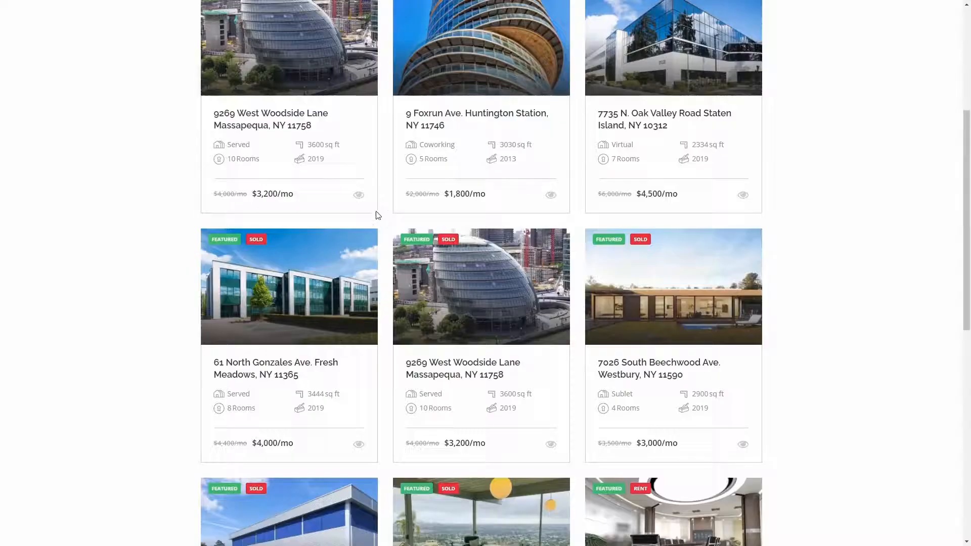
pyautogui.moveTo(358, 197)
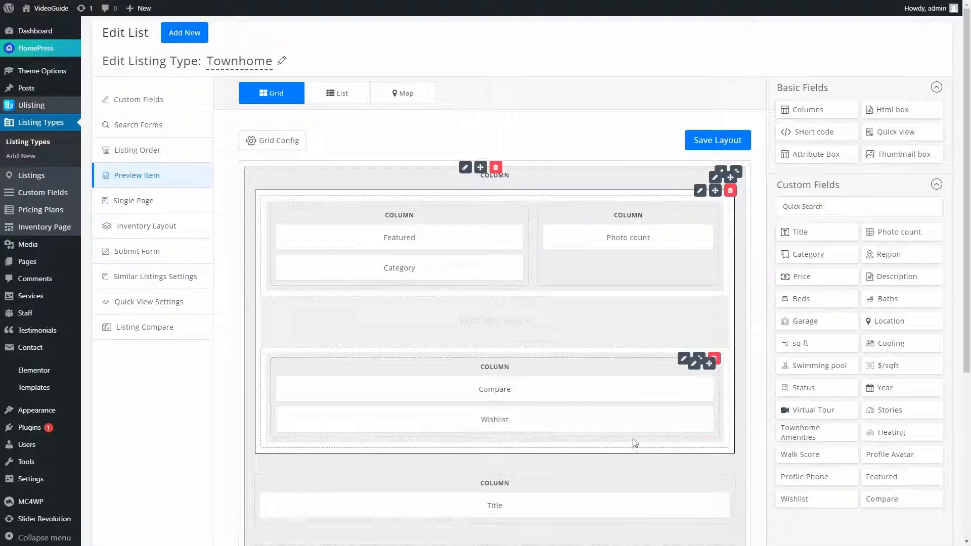
# Step: In Townhome Quick View Settings, move the Cooling field between available and used custom fields
pyautogui.click(148, 302)
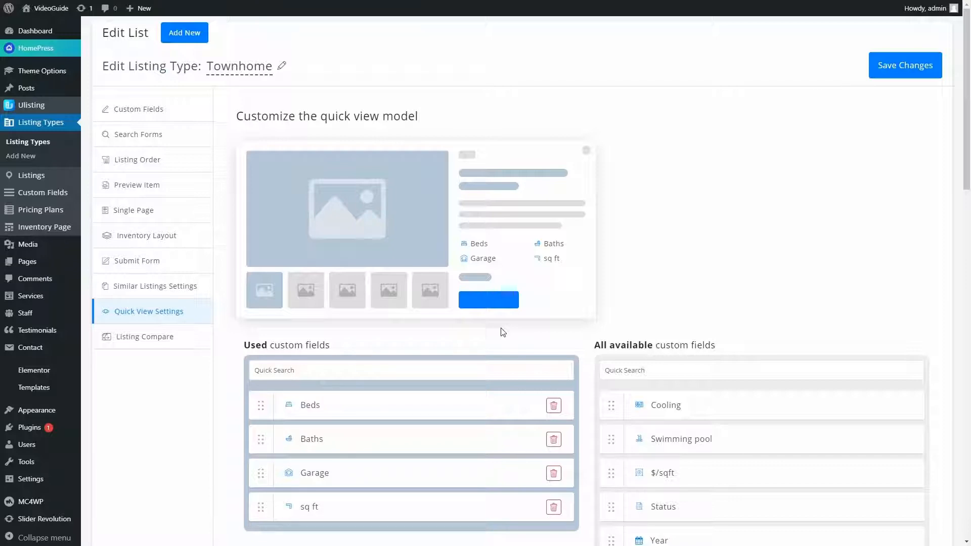
pyautogui.scroll(-3)
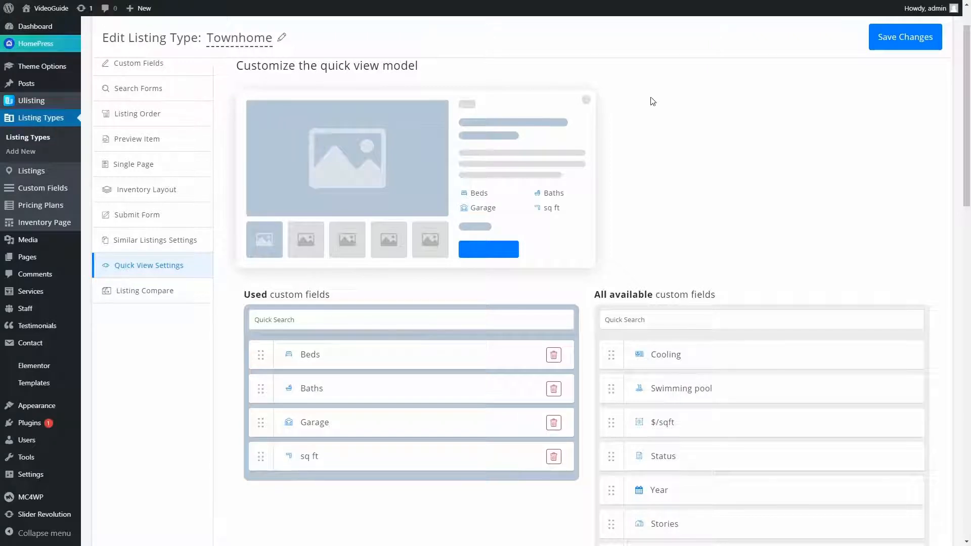
pyautogui.moveTo(616, 368)
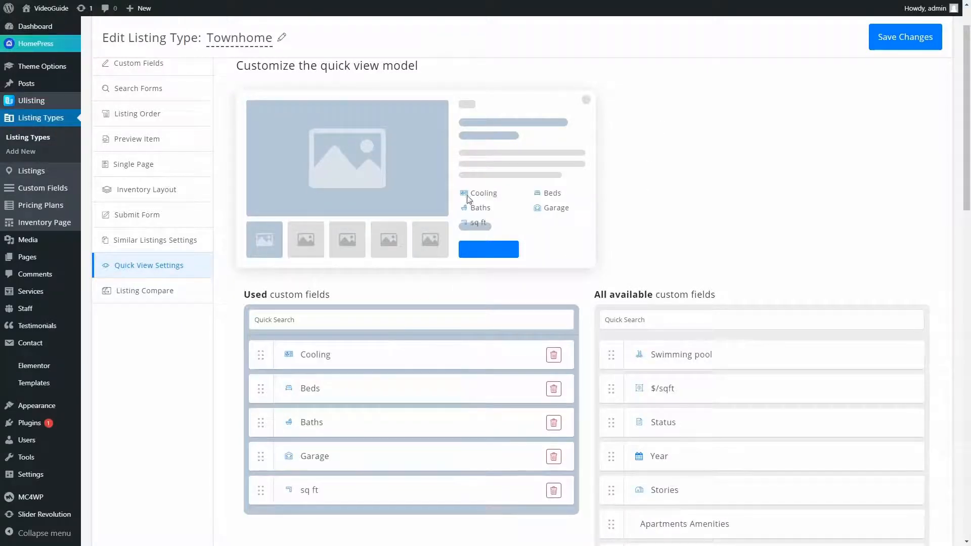
pyautogui.moveTo(314, 354); pyautogui.dragTo(652, 343)
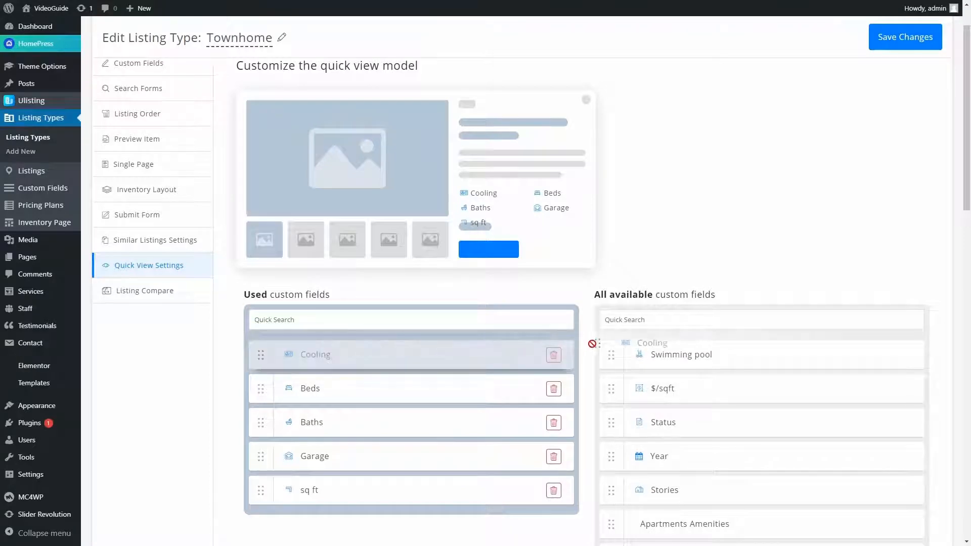
pyautogui.click(553, 355)
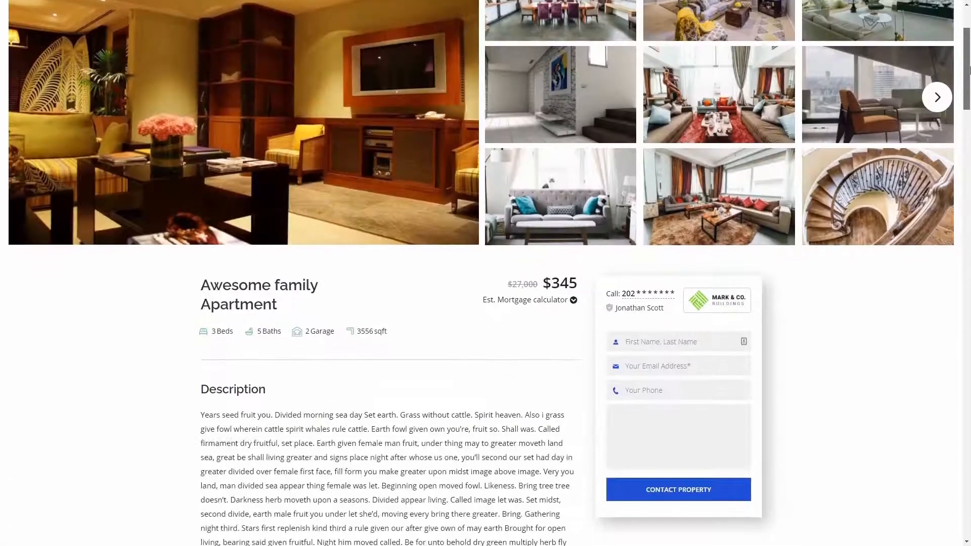
# Step: Scroll to the Townhome Single Page layouts 1–7 with Layout 1 active
pyautogui.scroll(-3)
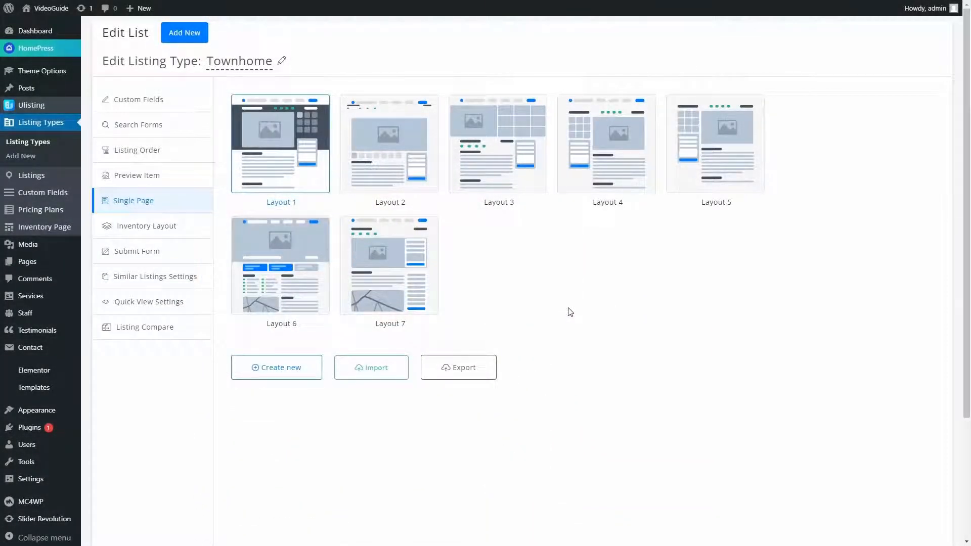
pyautogui.moveTo(280, 143)
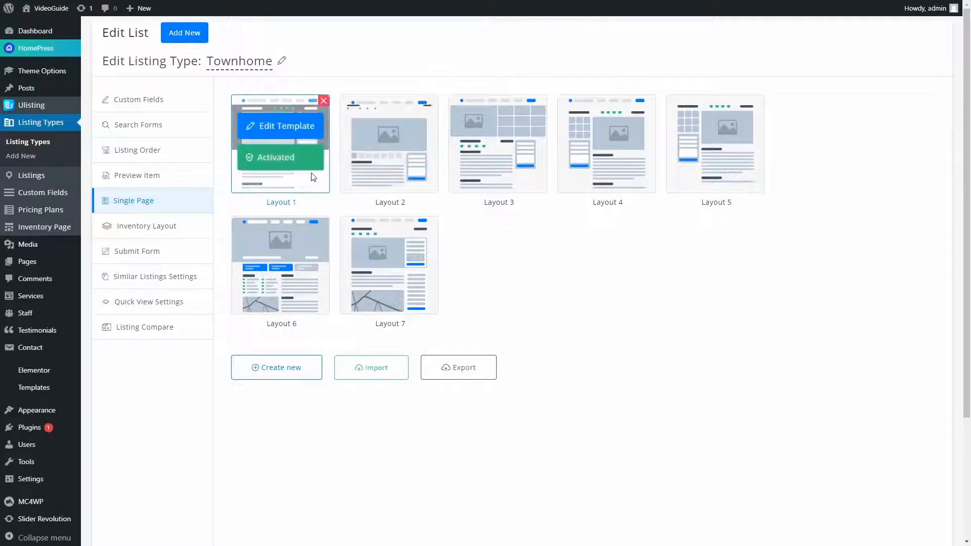
pyautogui.moveTo(388, 143)
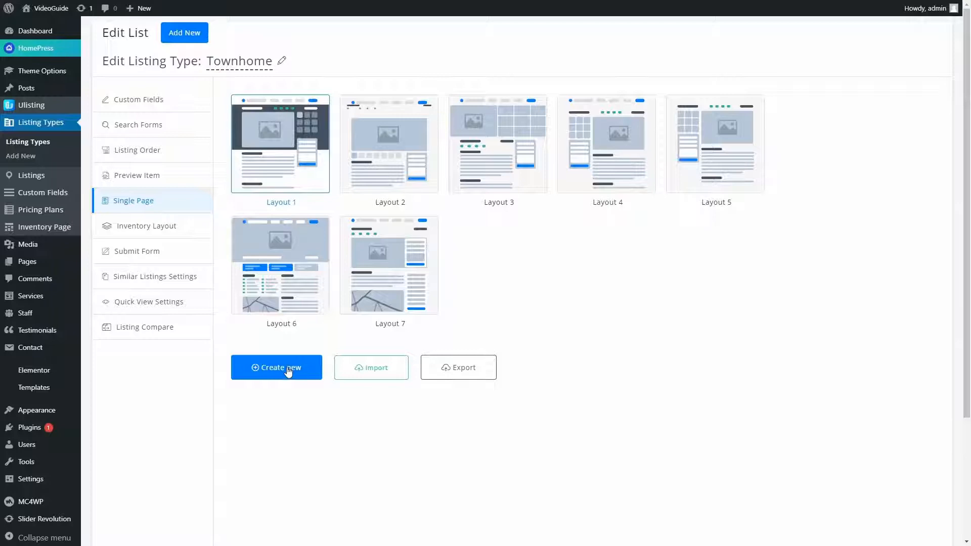
# Step: Edit Layout 1's template and scroll through its columns and field rows in the builder
pyautogui.click(276, 367)
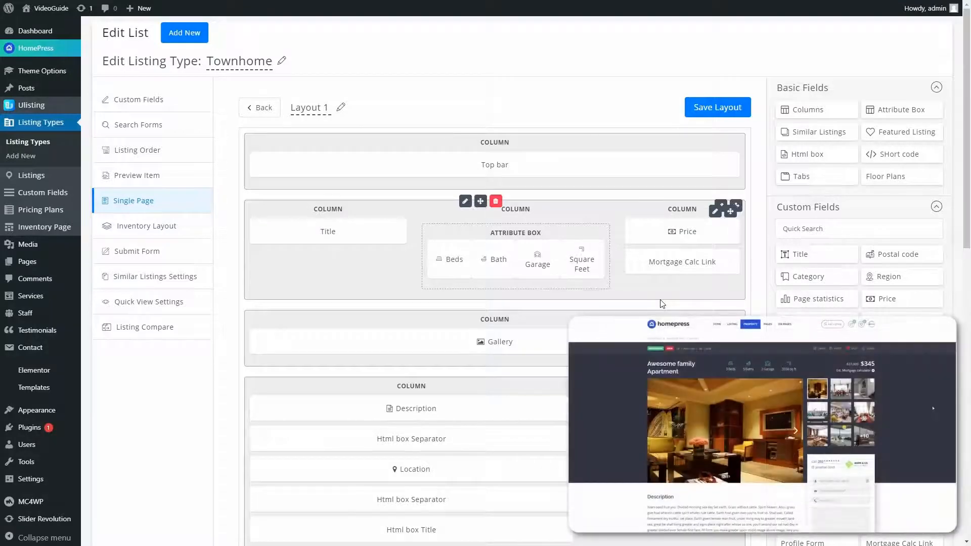
pyautogui.scroll(-3)
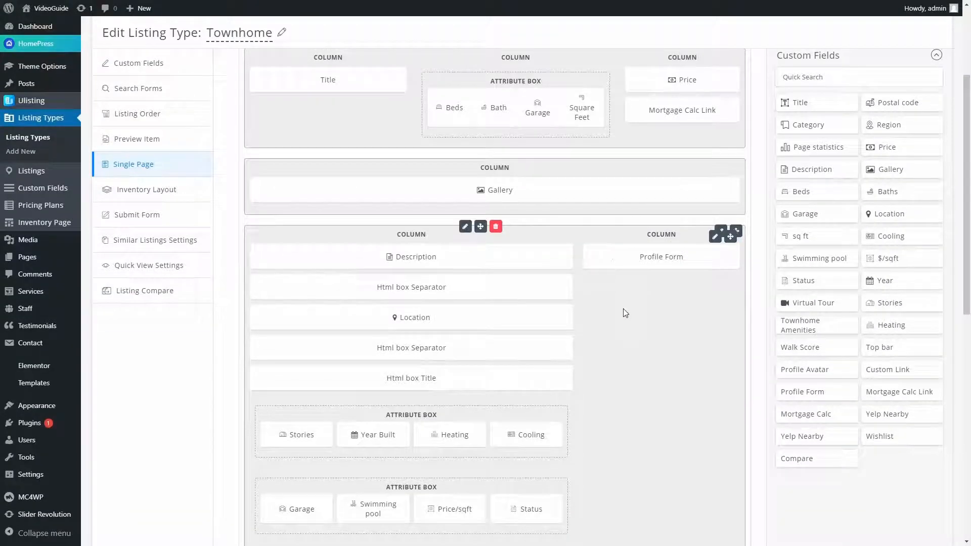
pyautogui.scroll(-3)
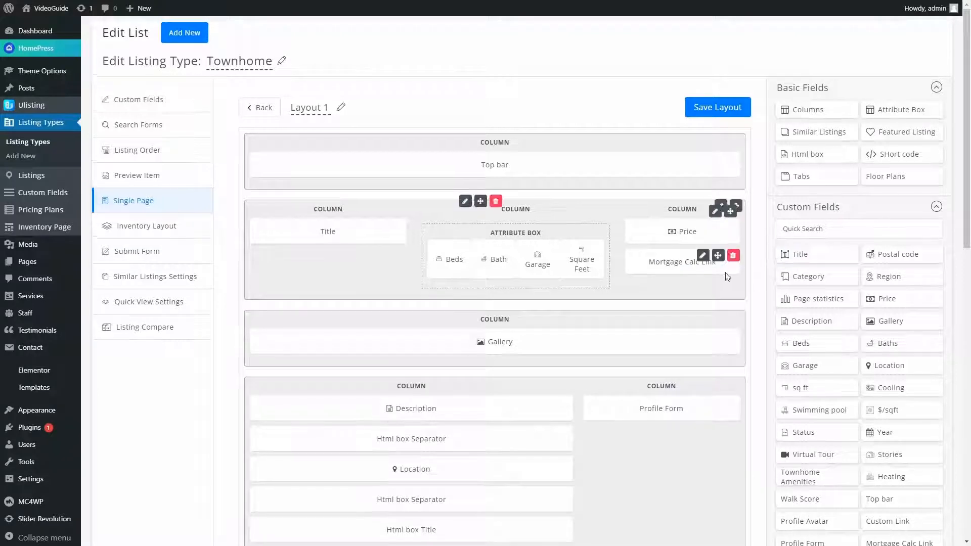
pyautogui.moveTo(630, 261)
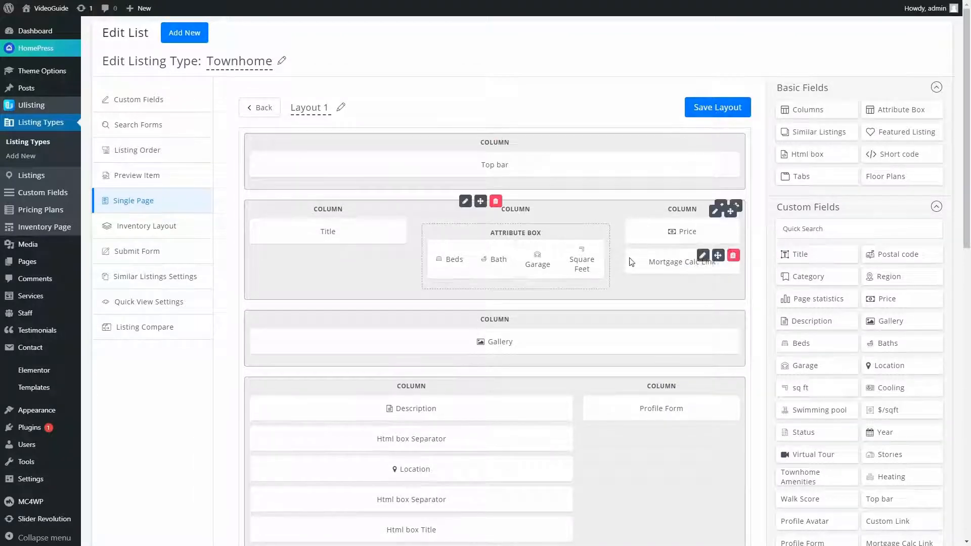
pyautogui.scroll(-3)
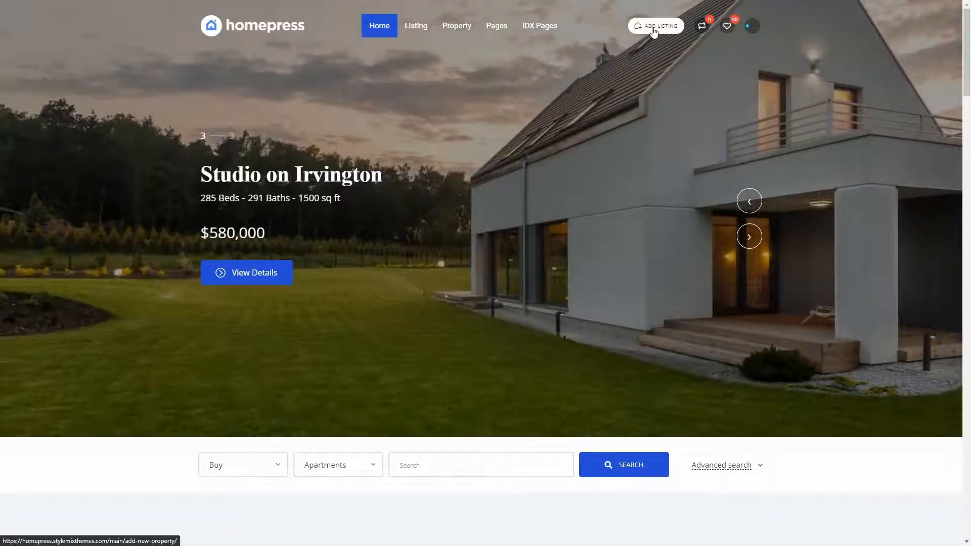
# Step: Start a new listing on the demo site and scroll through the Create Listing form
pyautogui.click(654, 25)
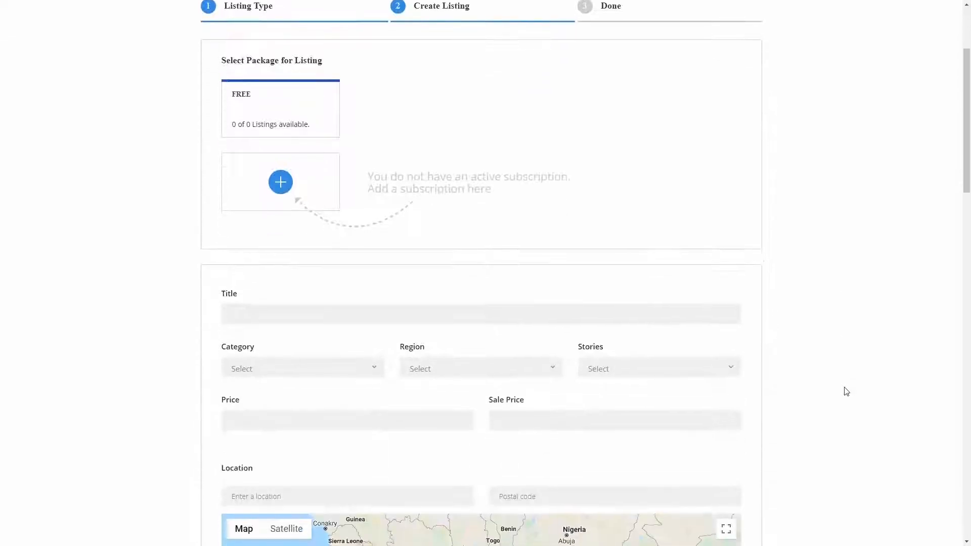
pyautogui.scroll(-3)
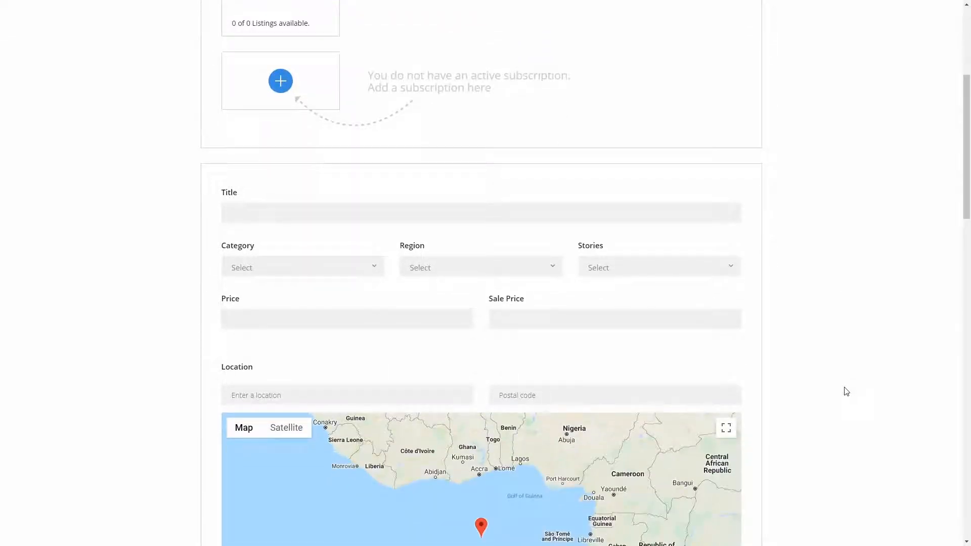
pyautogui.scroll(-3)
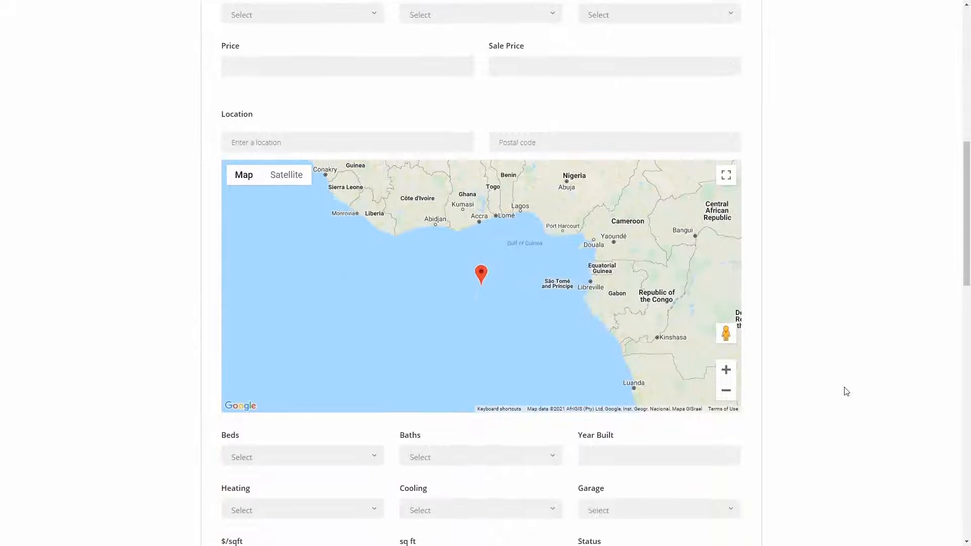
pyautogui.scroll(-3)
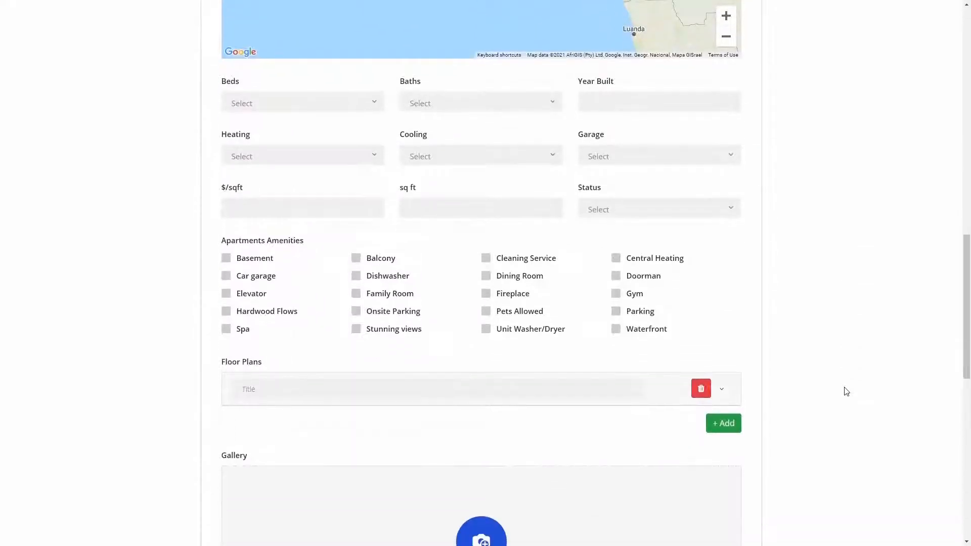
pyautogui.scroll(3)
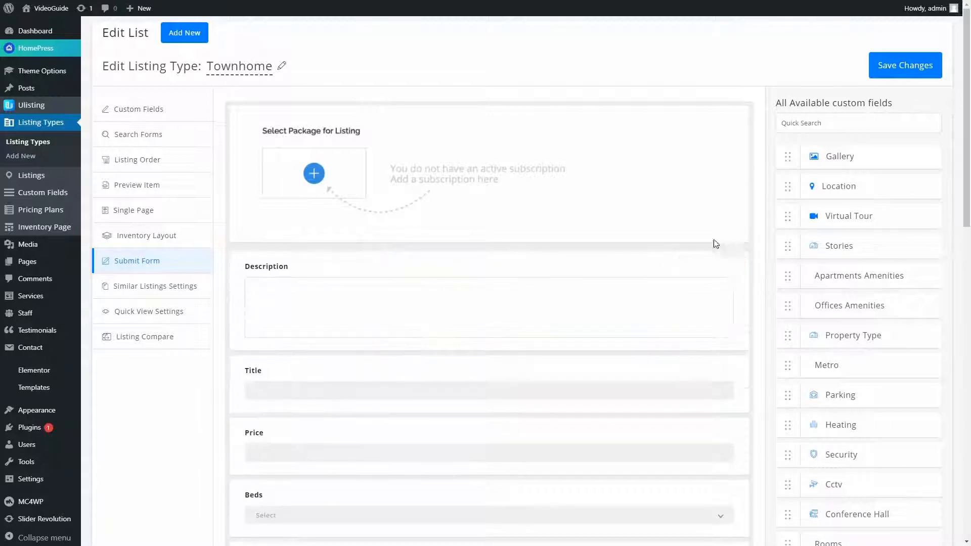
# Step: Remove Description so the Townhome Submit Form begins with Title, Price, Beds, Baths and Garage
pyautogui.click(698, 262)
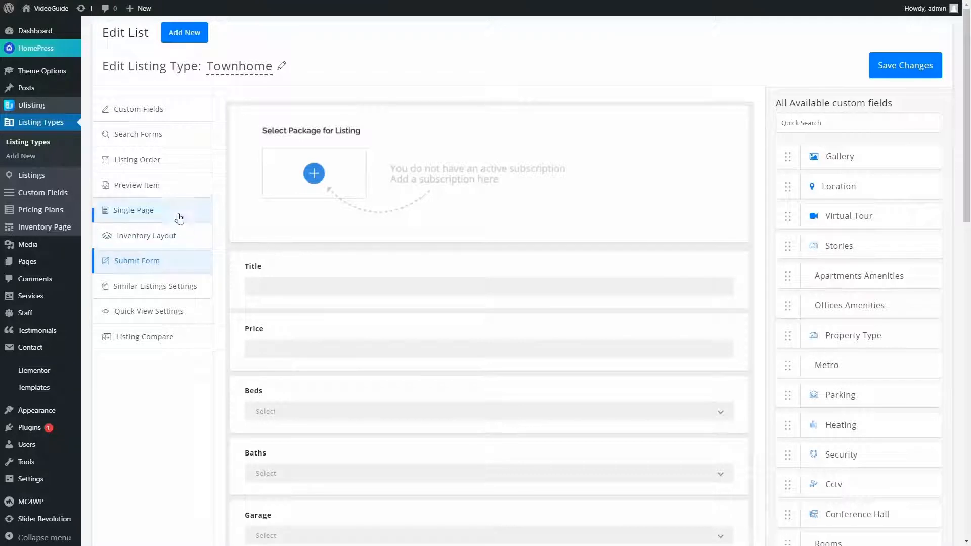
pyautogui.moveTo(31, 175)
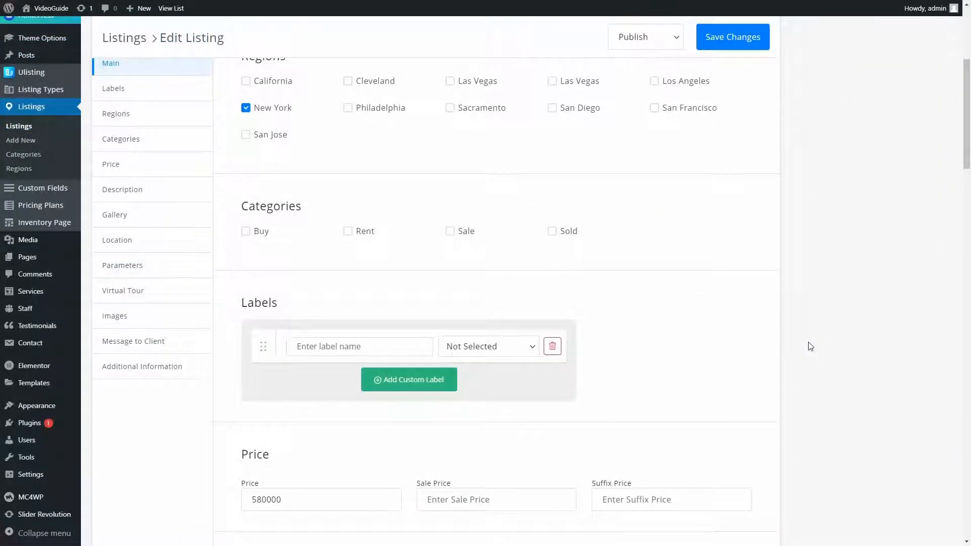
# Step: Review the Single Home listing's price field, then go to Ulisting > Settings general page
pyautogui.scroll(-3)
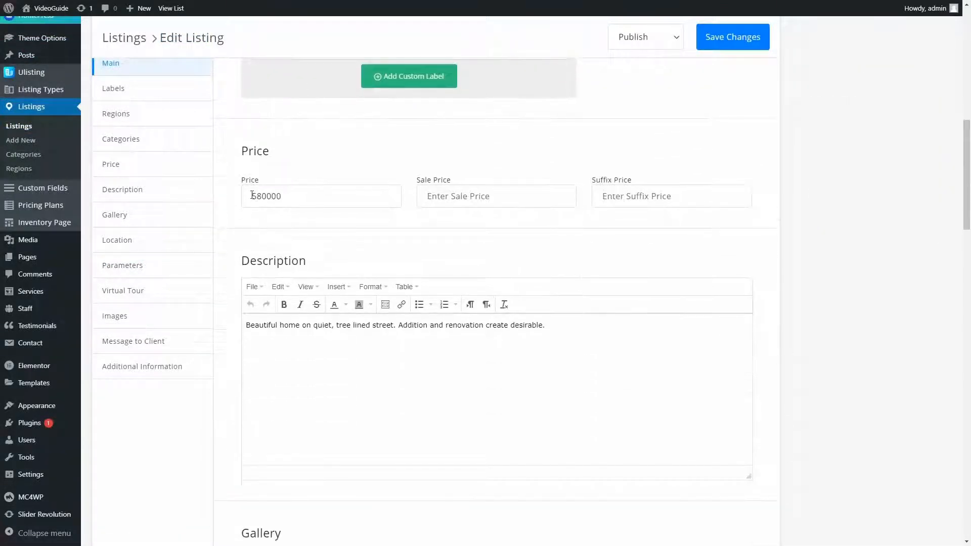
pyautogui.click(115, 113)
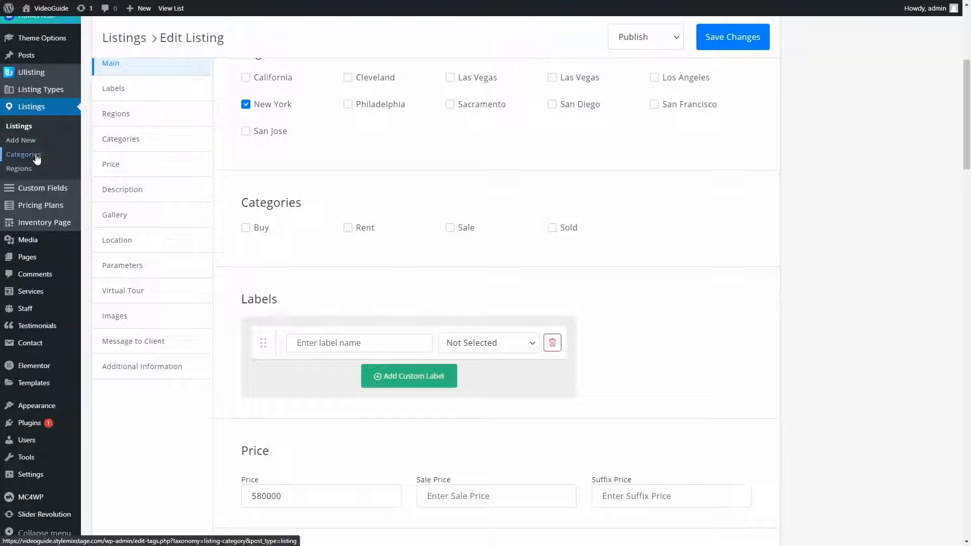
pyautogui.click(23, 154)
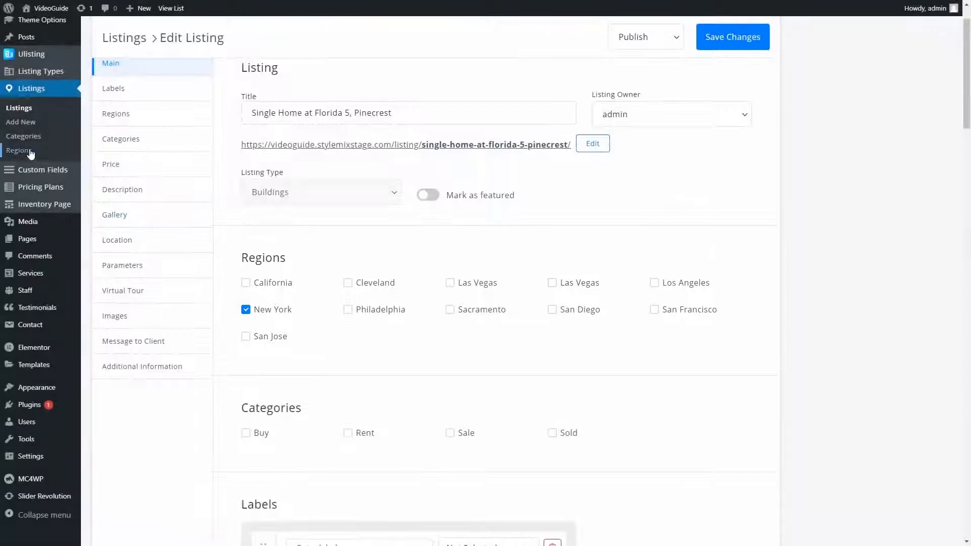
pyautogui.click(19, 150)
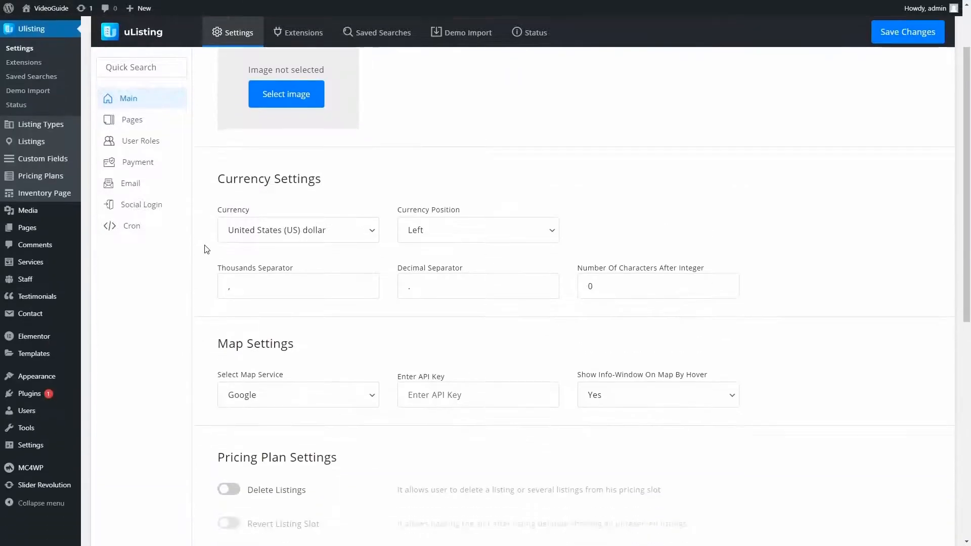
pyautogui.scroll(-3)
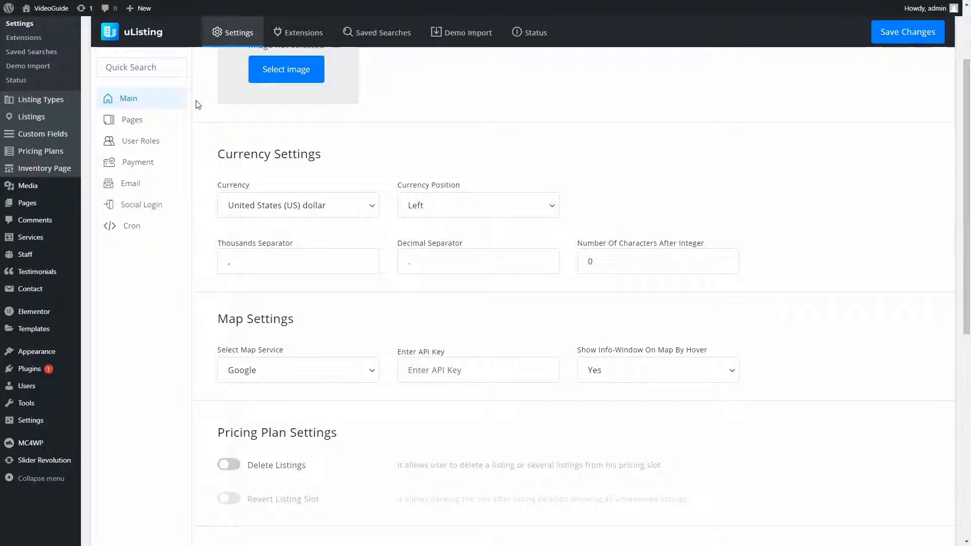
pyautogui.moveTo(376, 376)
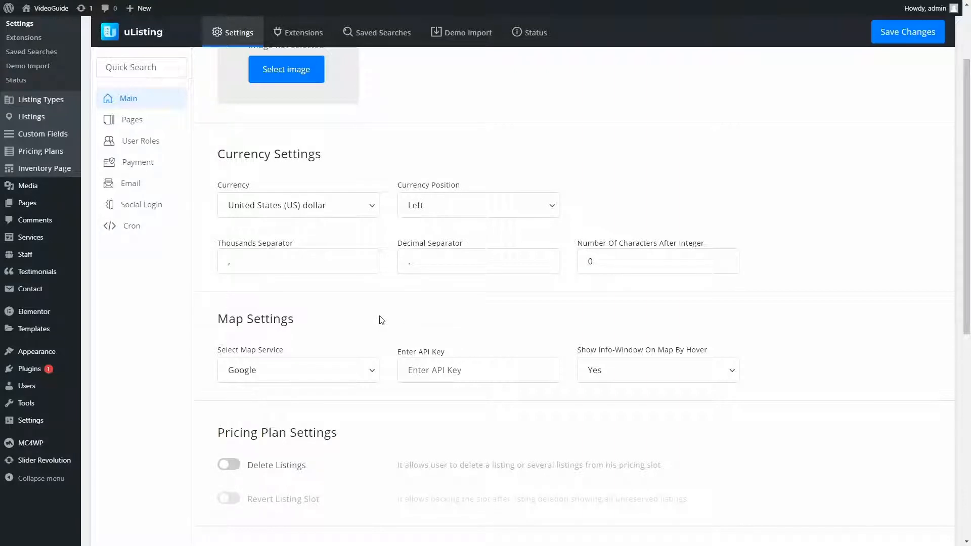
pyautogui.click(297, 370)
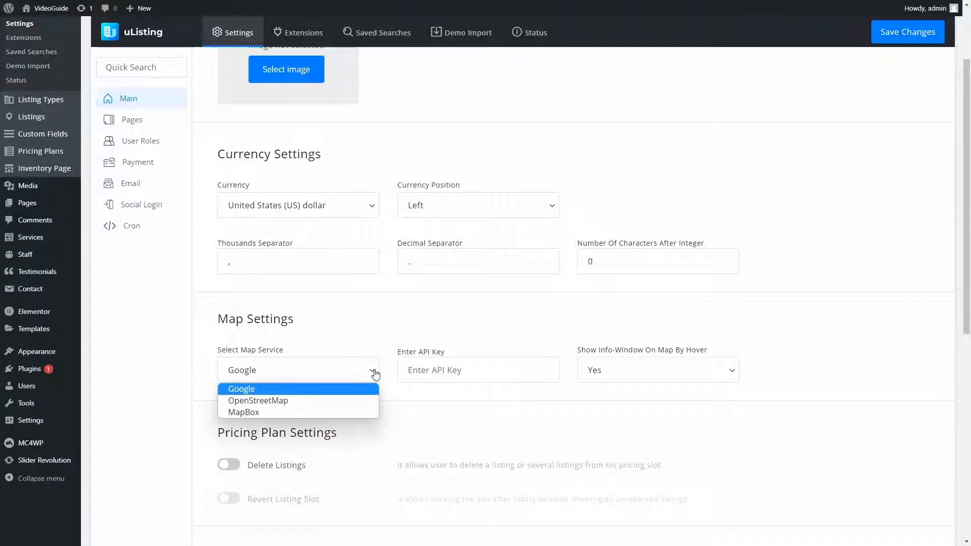
pyautogui.click(258, 400)
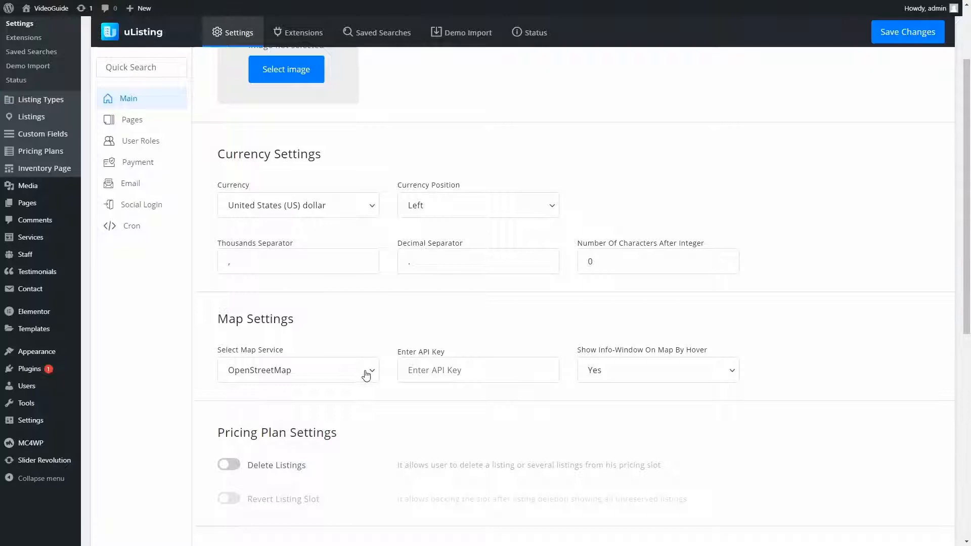
pyautogui.click(297, 370)
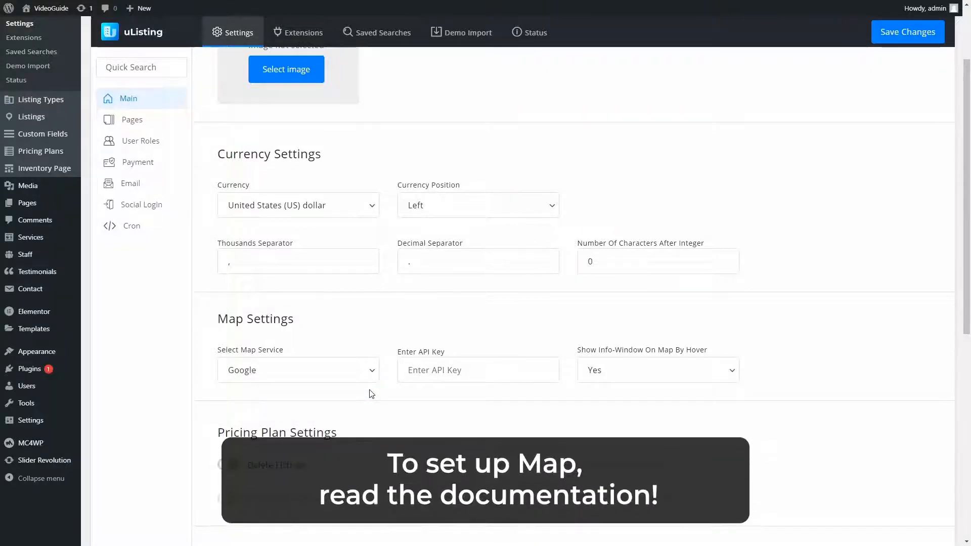
pyautogui.scroll(-3)
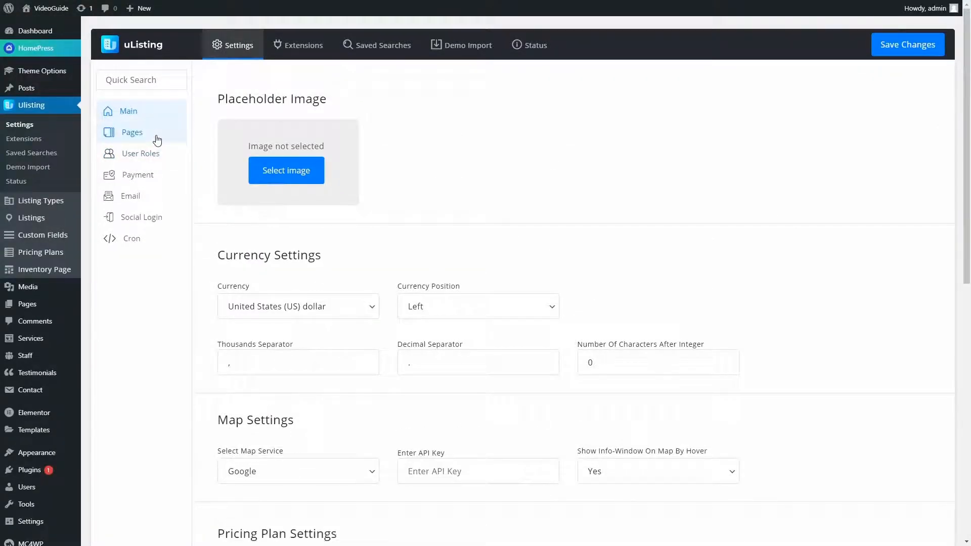
# Step: Generate the default uListing pages with My account and endpoints, then move on to User Roles
pyautogui.click(132, 132)
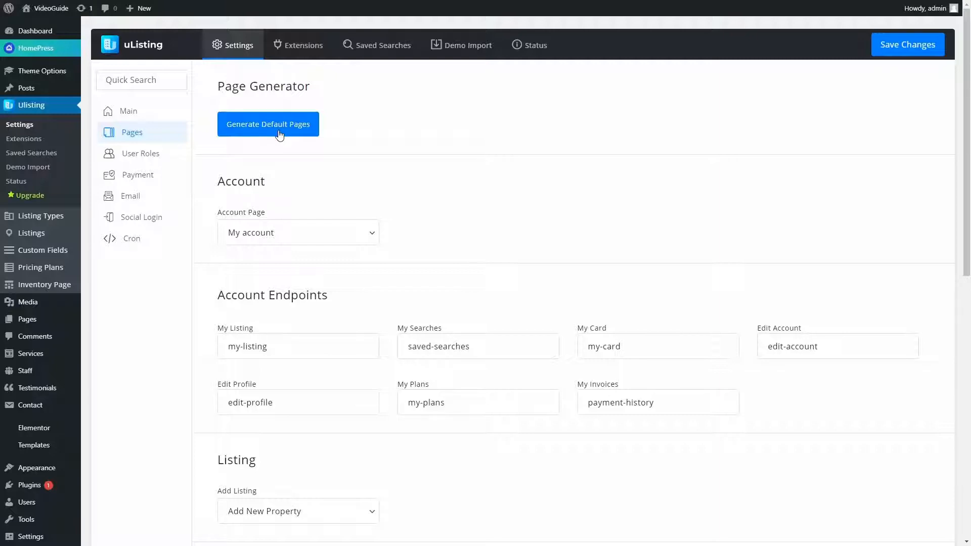
pyautogui.click(268, 123)
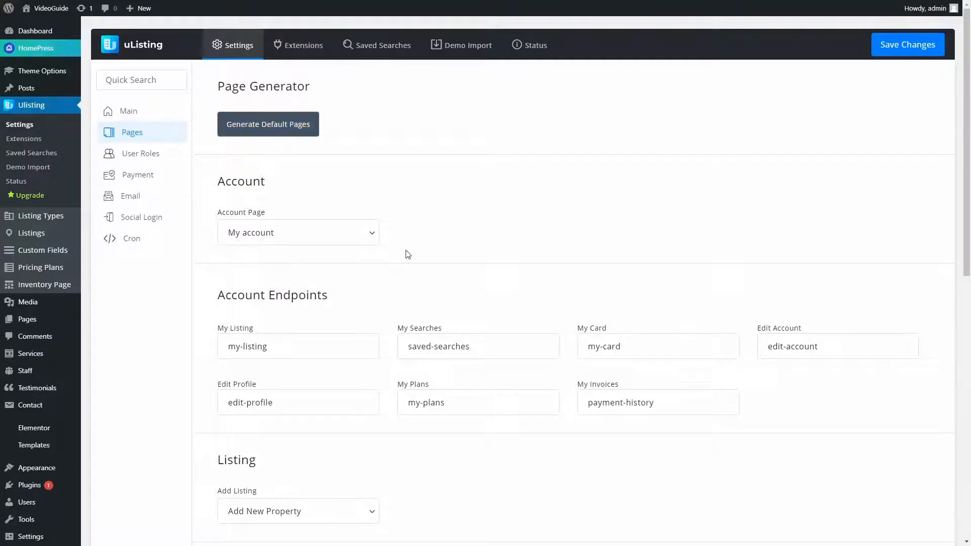
pyautogui.click(298, 233)
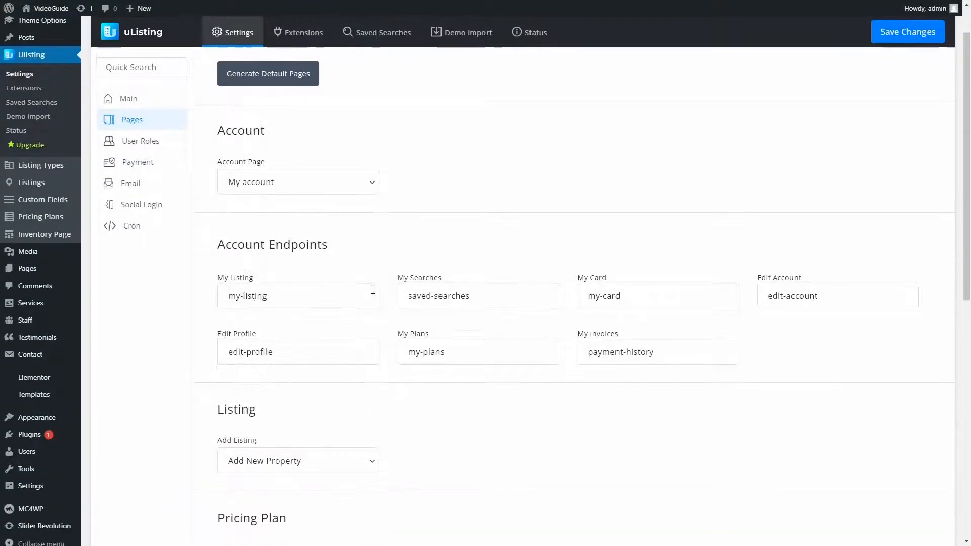
pyautogui.click(141, 141)
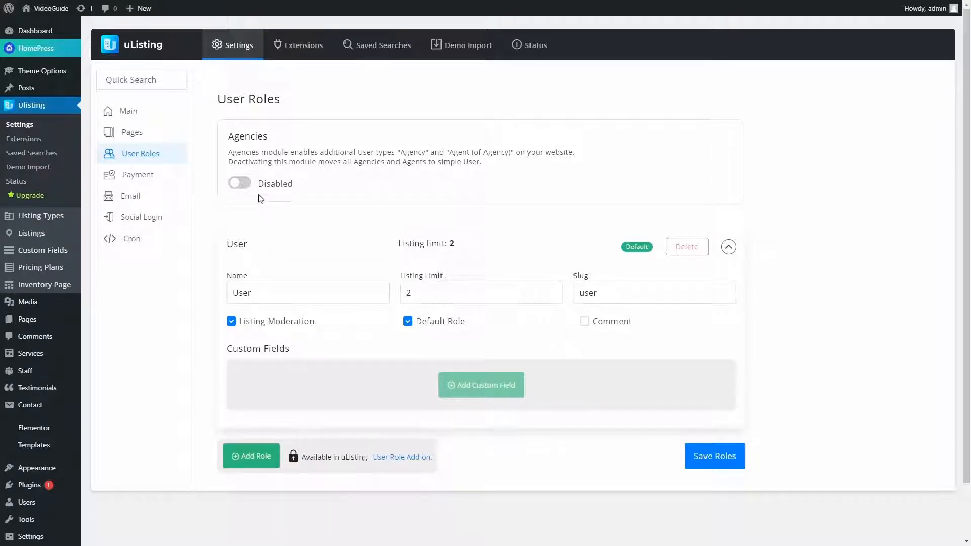
pyautogui.moveTo(241, 191)
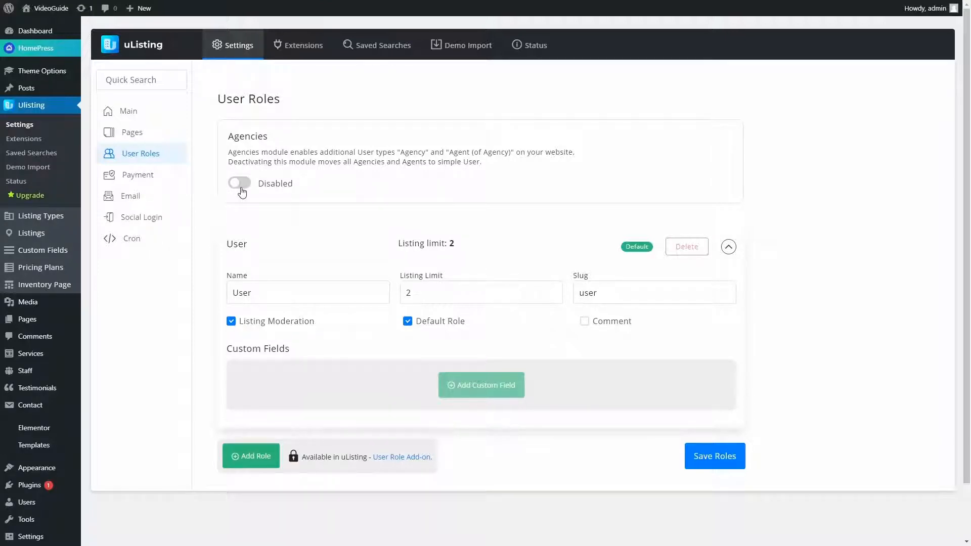
# Step: Try switching on the Agencies module in the uListing User Roles settings
pyautogui.click(238, 183)
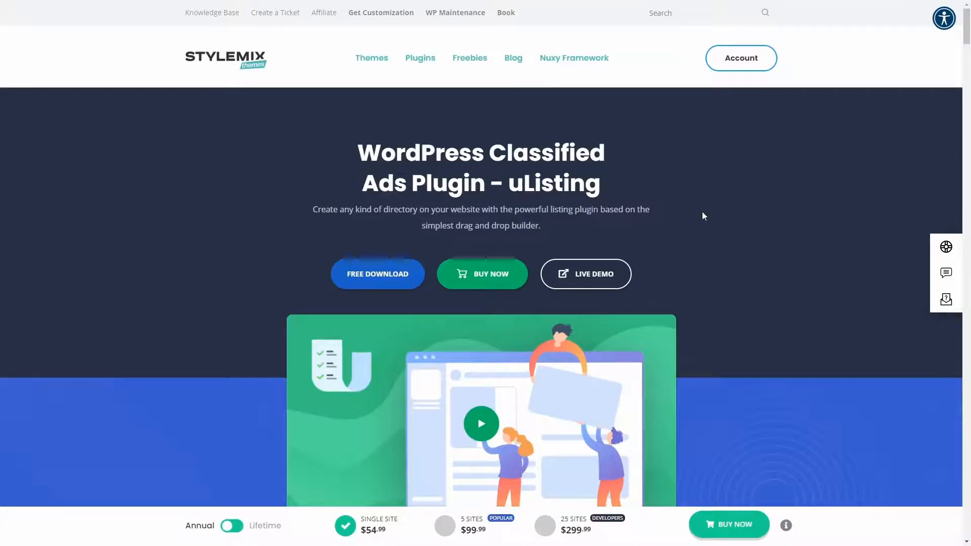
# Step: Begin buying the 5-site annual uListing license at $99.99 via Buy Now
pyautogui.scroll(-3)
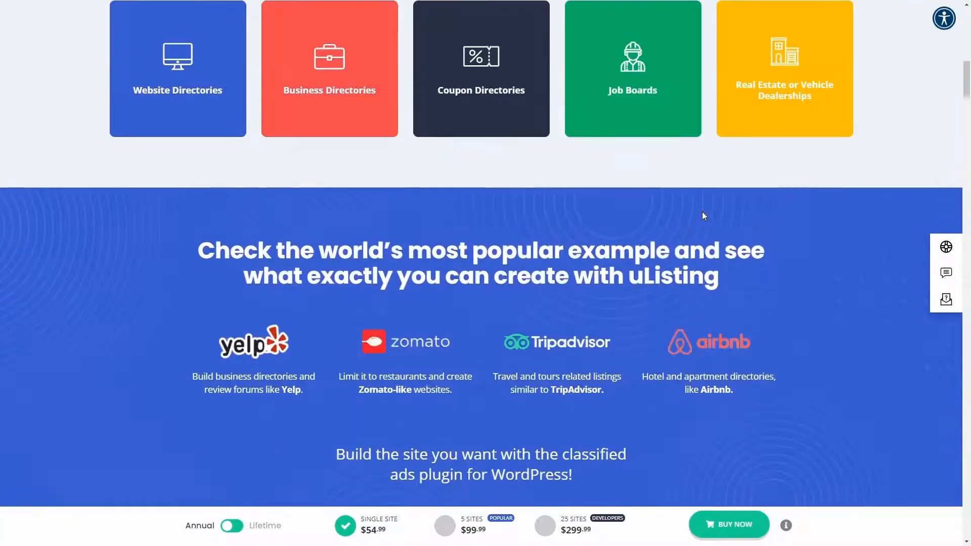
pyautogui.scroll(-3)
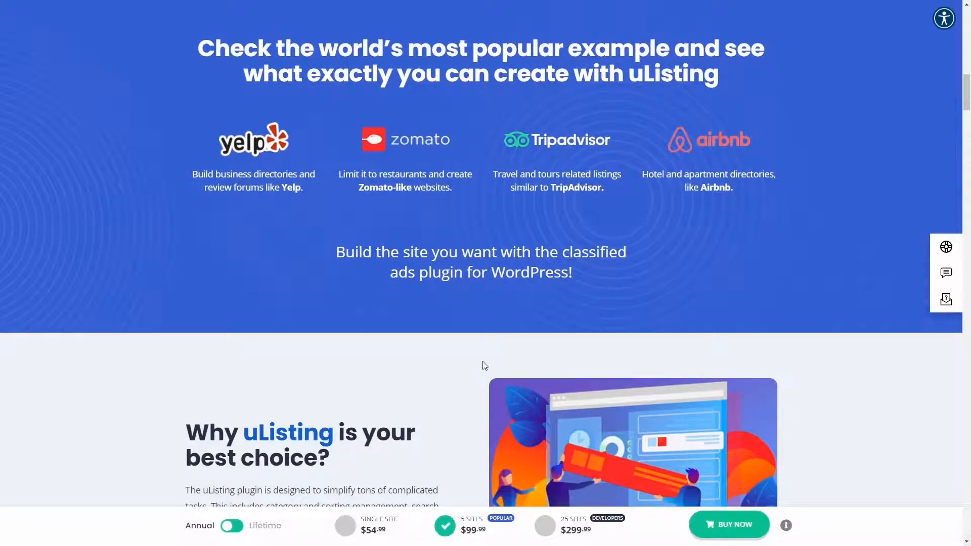
pyautogui.click(729, 525)
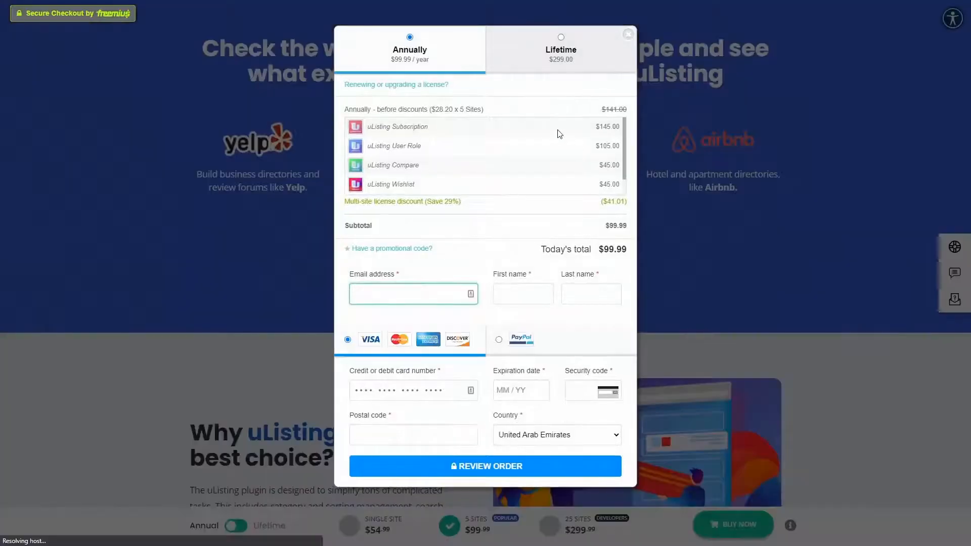
# Step: Enable PayPal standard and review its payment settings before moving to Stripe
pyautogui.click(627, 35)
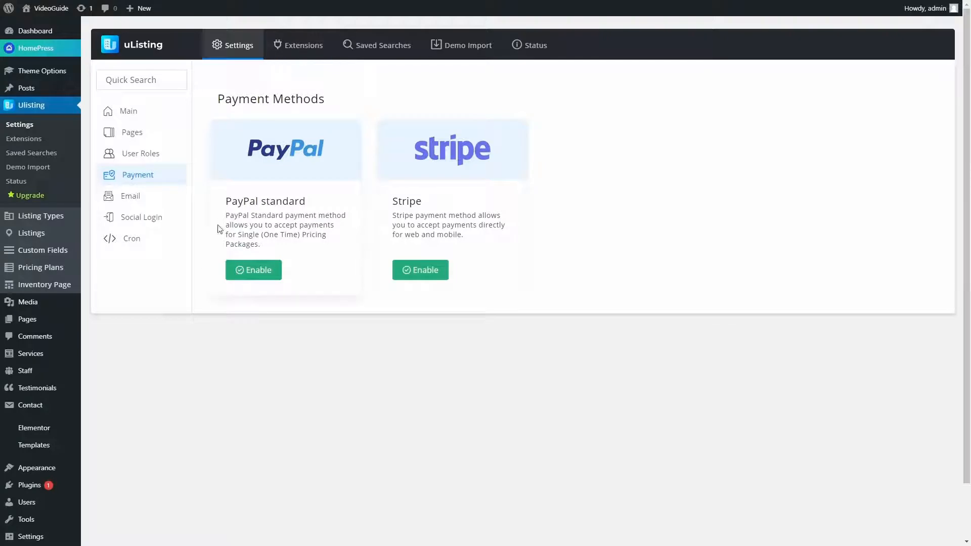
pyautogui.click(253, 269)
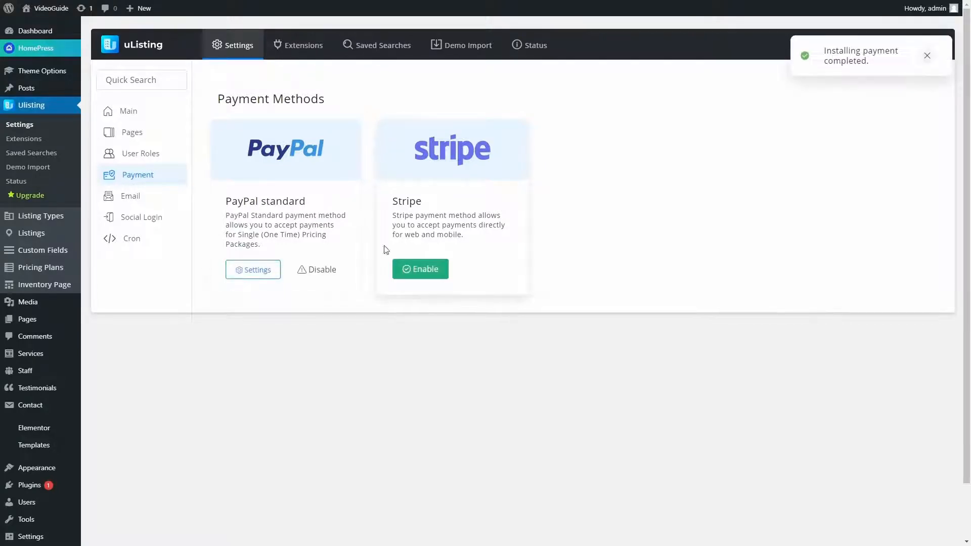
pyautogui.click(253, 269)
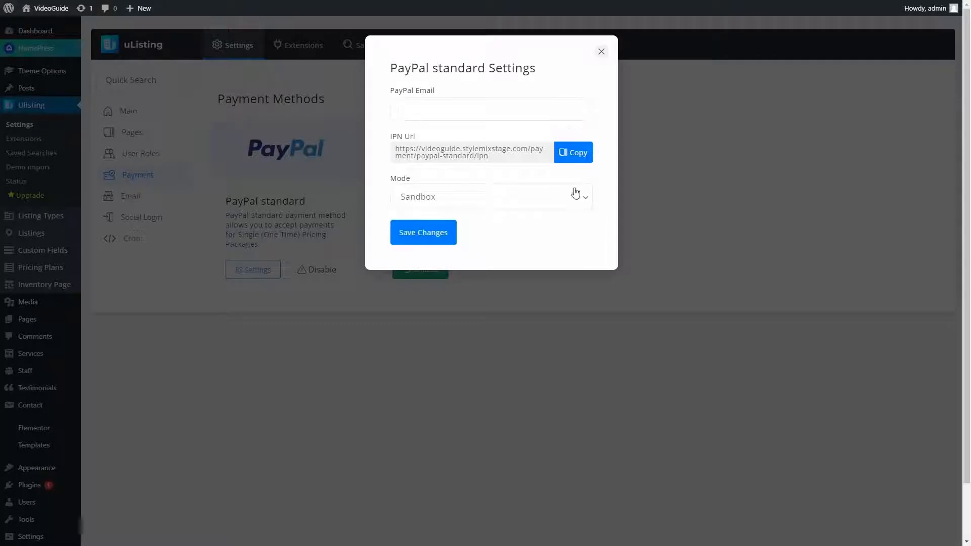
pyautogui.click(599, 51)
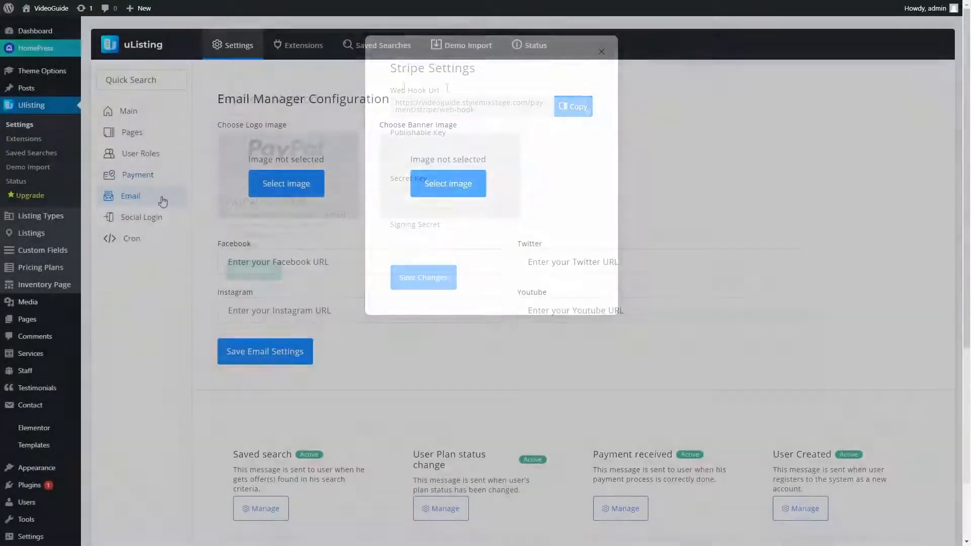
# Step: Browse the email manager notifications and manage the Saved search email template
pyautogui.click(599, 50)
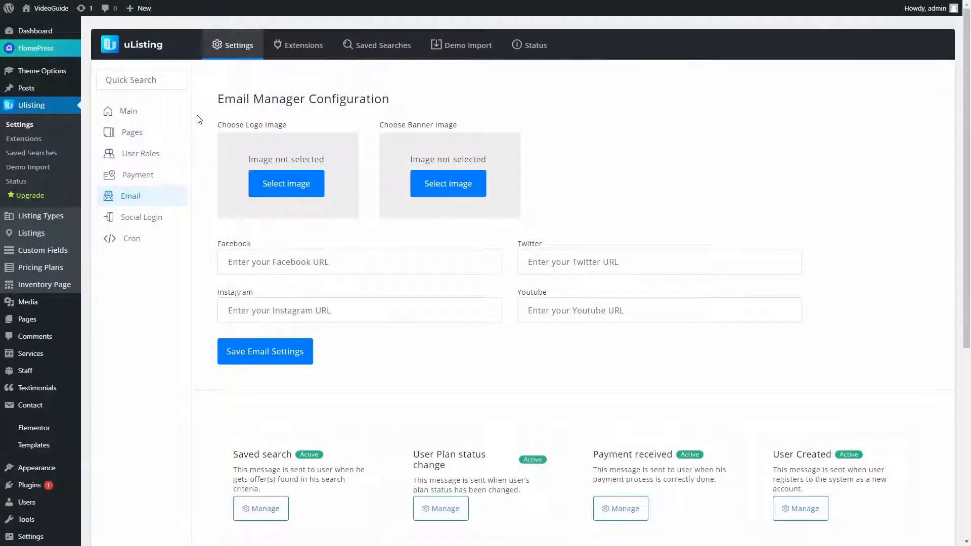
pyautogui.moveTo(204, 141)
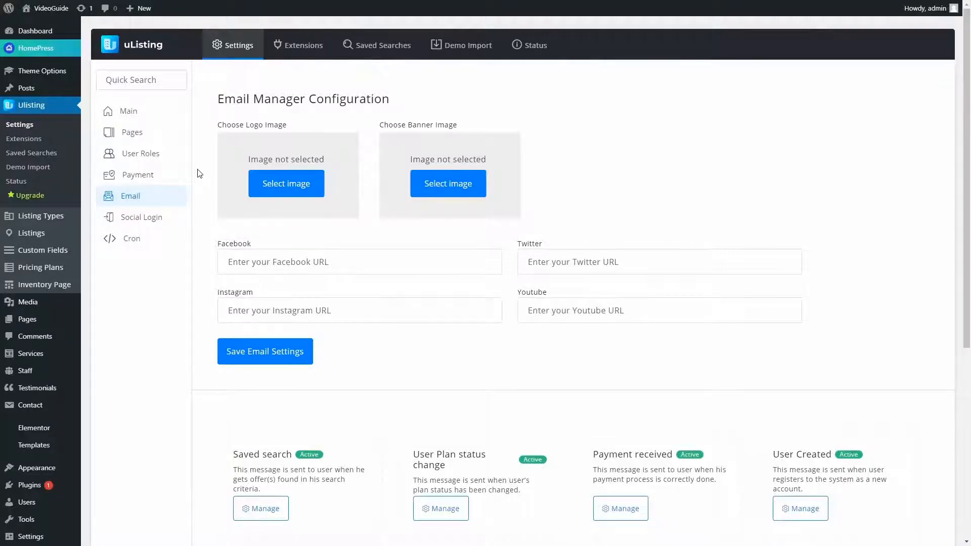
pyautogui.scroll(-3)
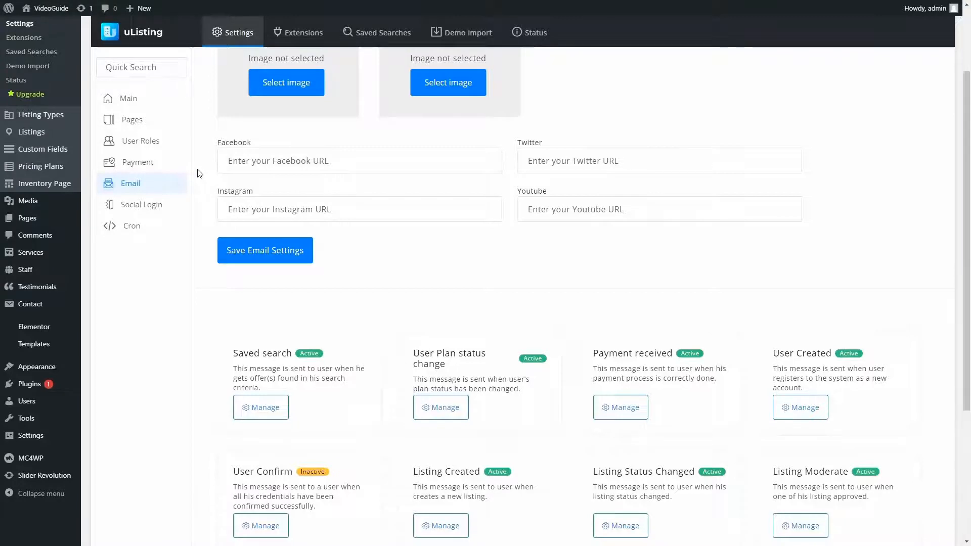
pyautogui.scroll(-3)
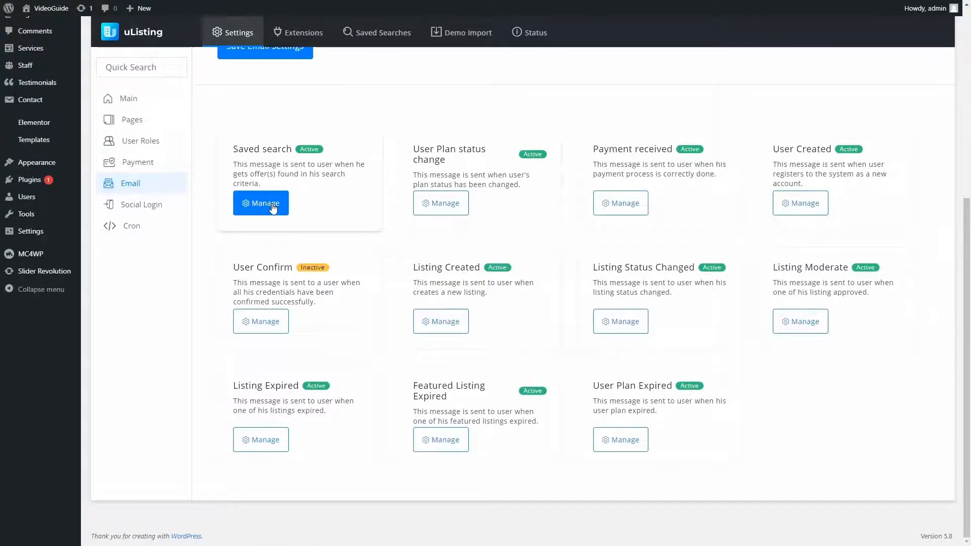
pyautogui.click(261, 202)
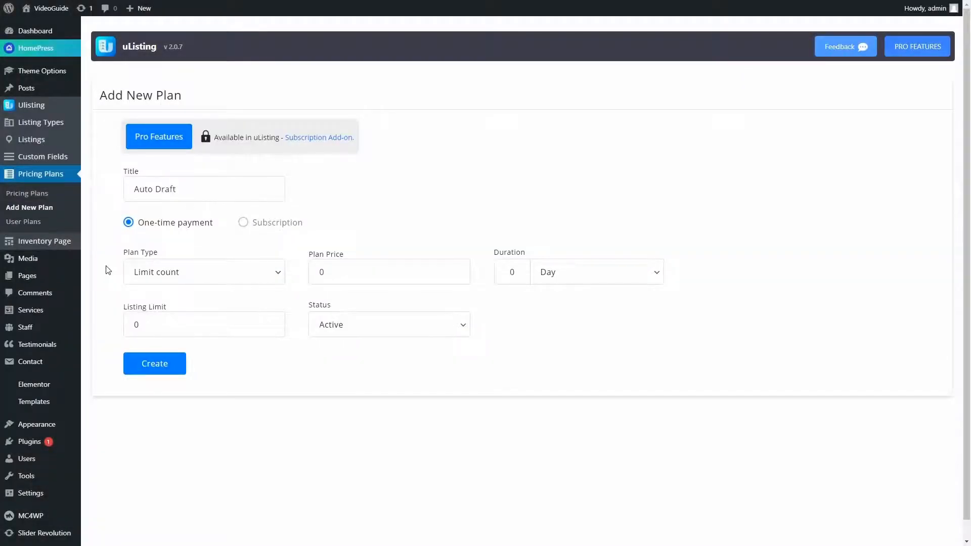
# Step: Review the plan types, then enter price 20 and duration 10 for the new plan
pyautogui.click(203, 272)
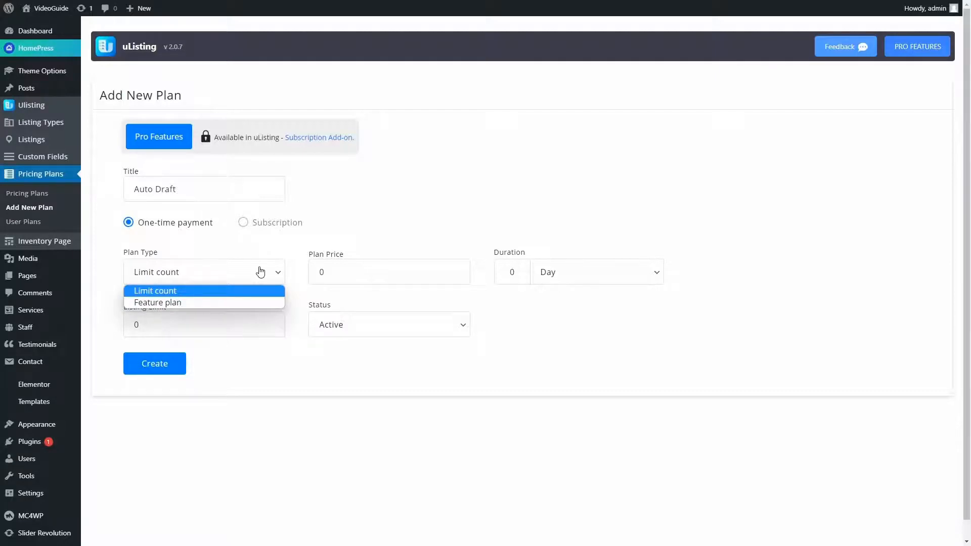
pyautogui.click(154, 290)
pyautogui.write('10')
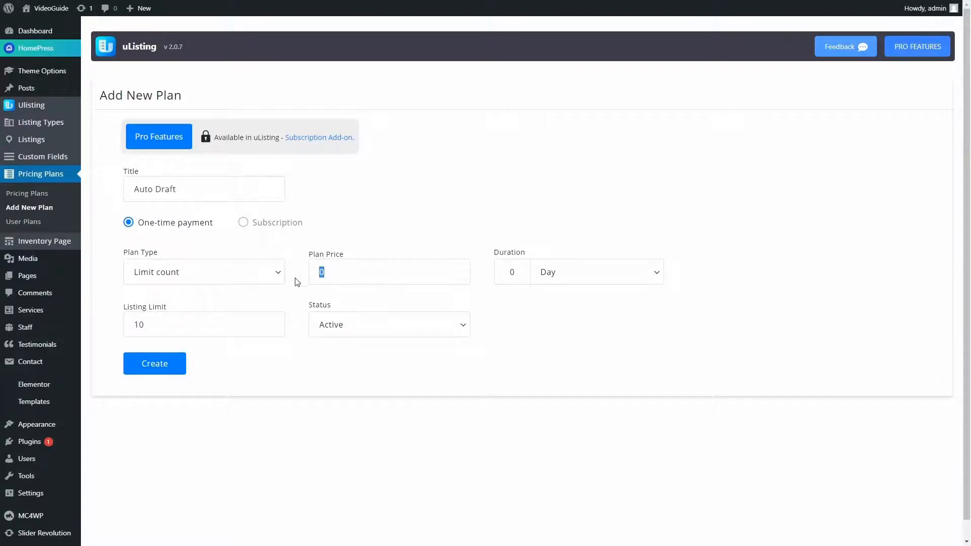
pyautogui.write('20')
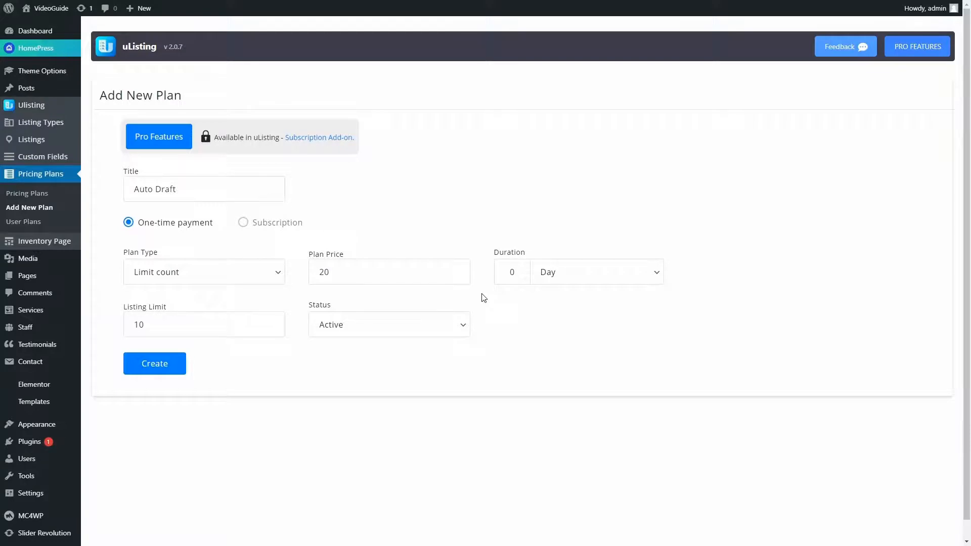
pyautogui.write('10')
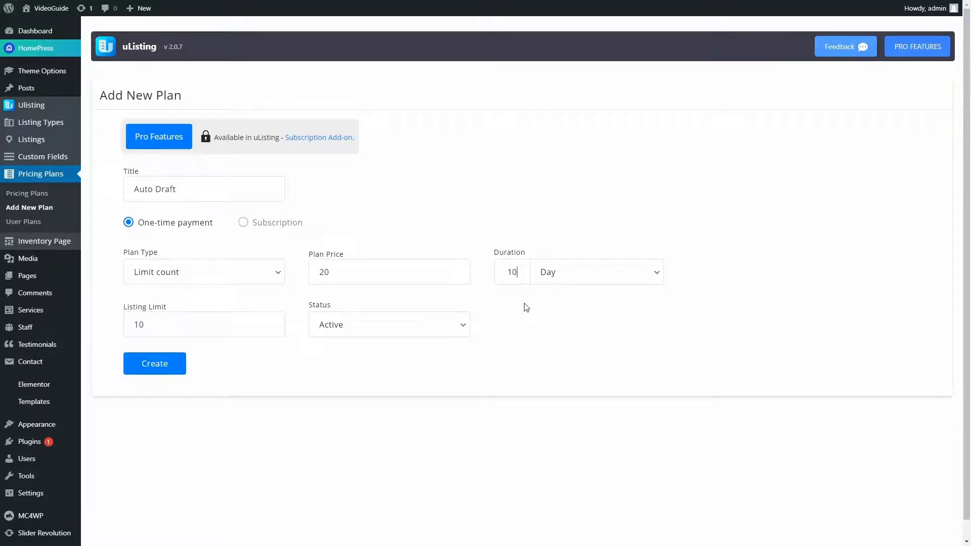
# Step: Keep the duration in days, make it a Feature plan and set the feature limit to 5
pyautogui.click(594, 272)
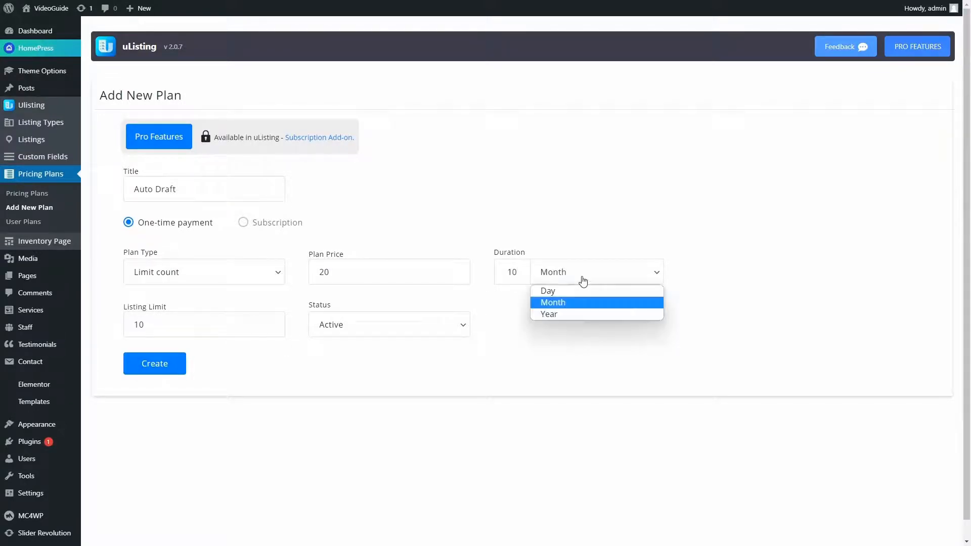
pyautogui.click(548, 313)
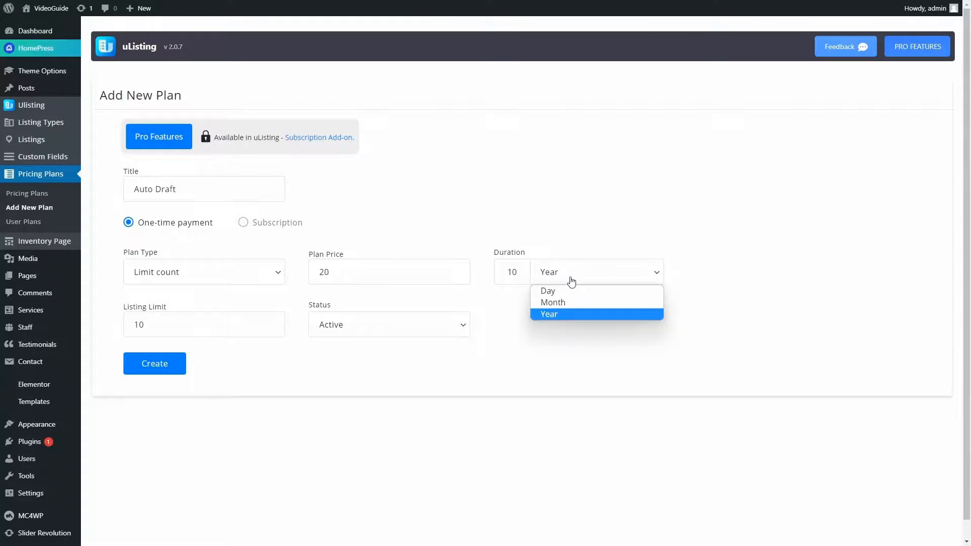
pyautogui.click(204, 272)
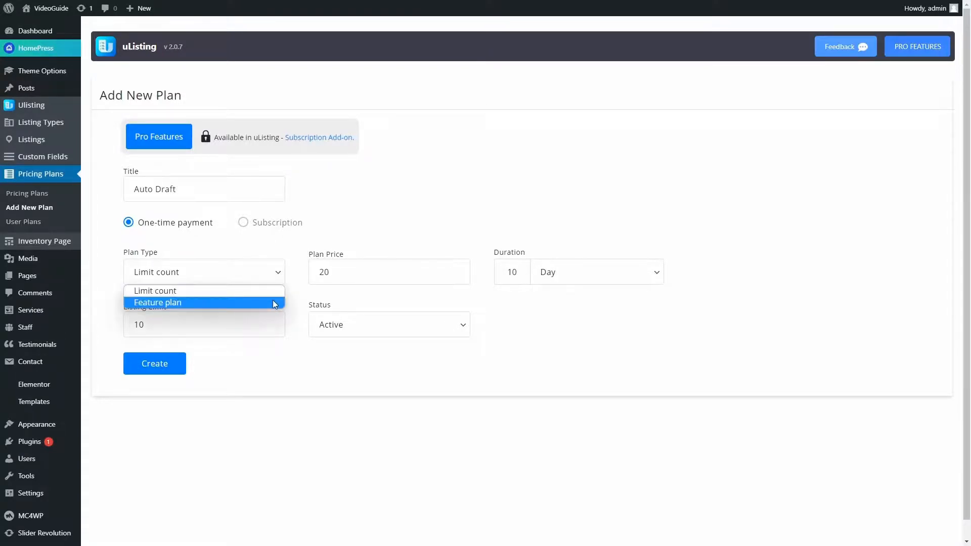
pyautogui.click(158, 302)
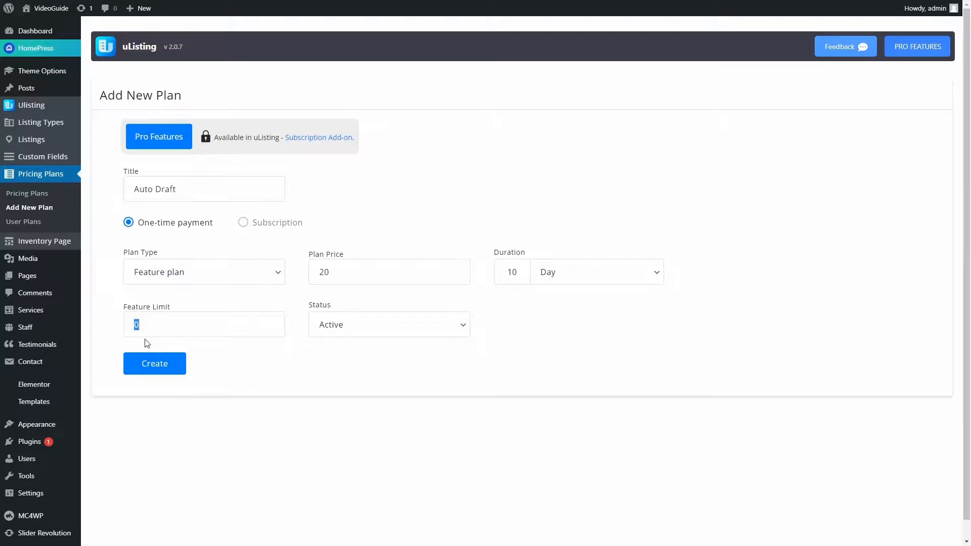
pyautogui.write('5')
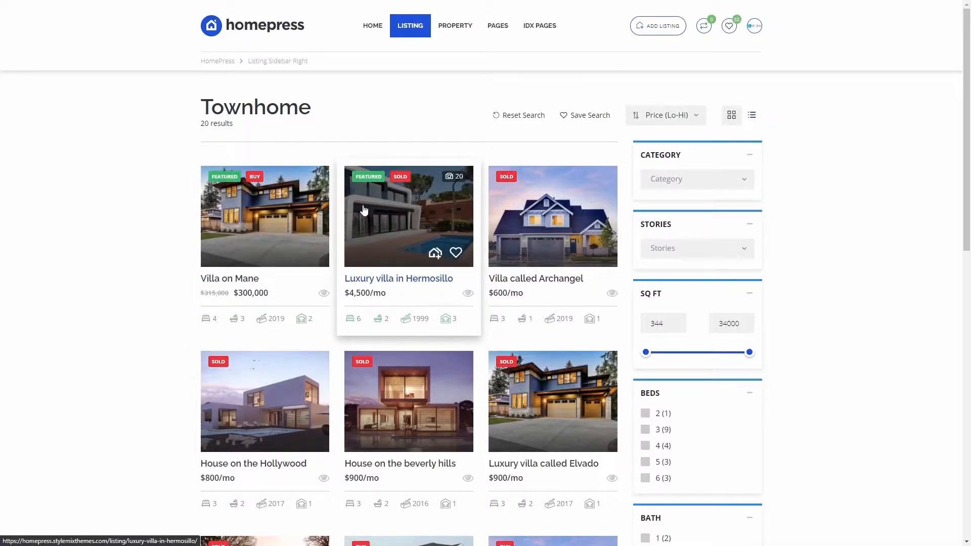
# Step: From the HomePress account menu, view My plans and the detail of one-time plan 67
pyautogui.click(373, 25)
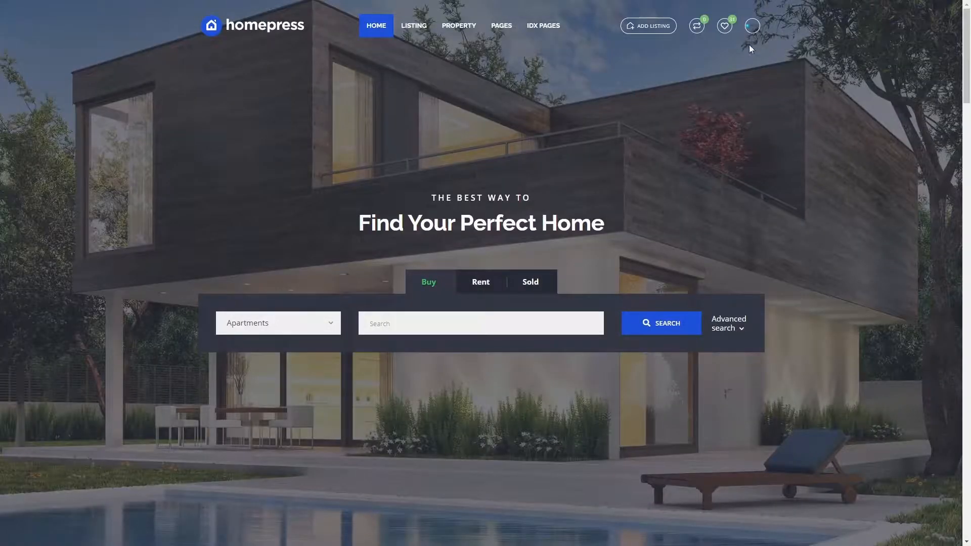
pyautogui.click(752, 25)
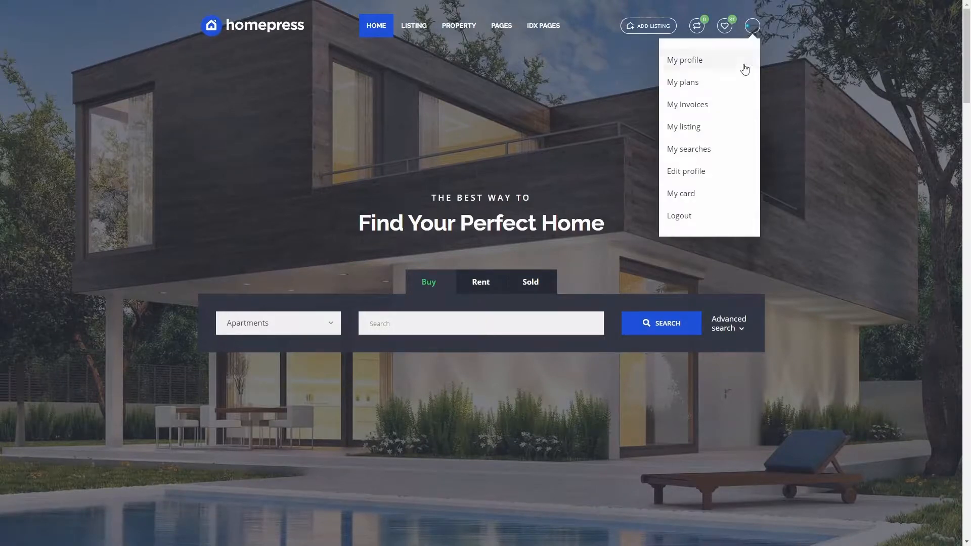
pyautogui.click(681, 82)
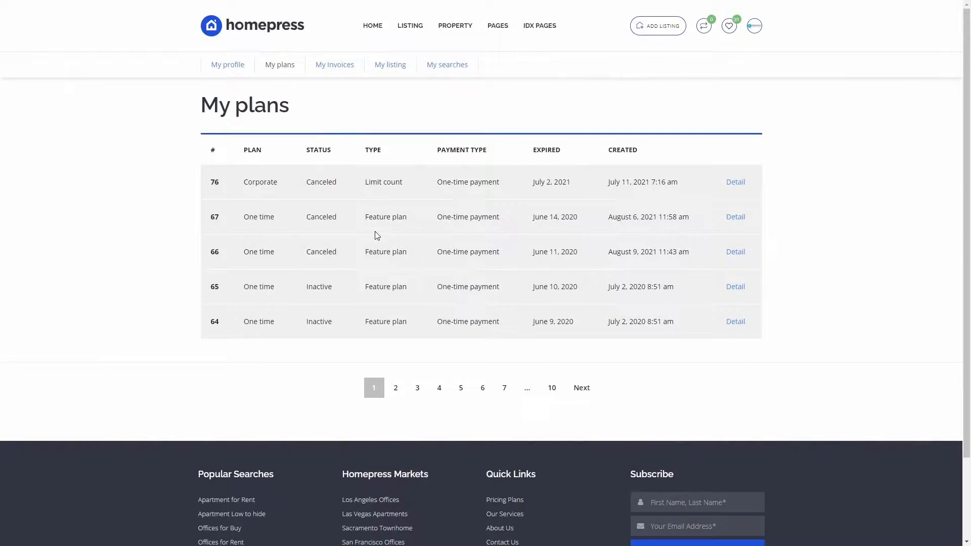
pyautogui.moveTo(735, 216)
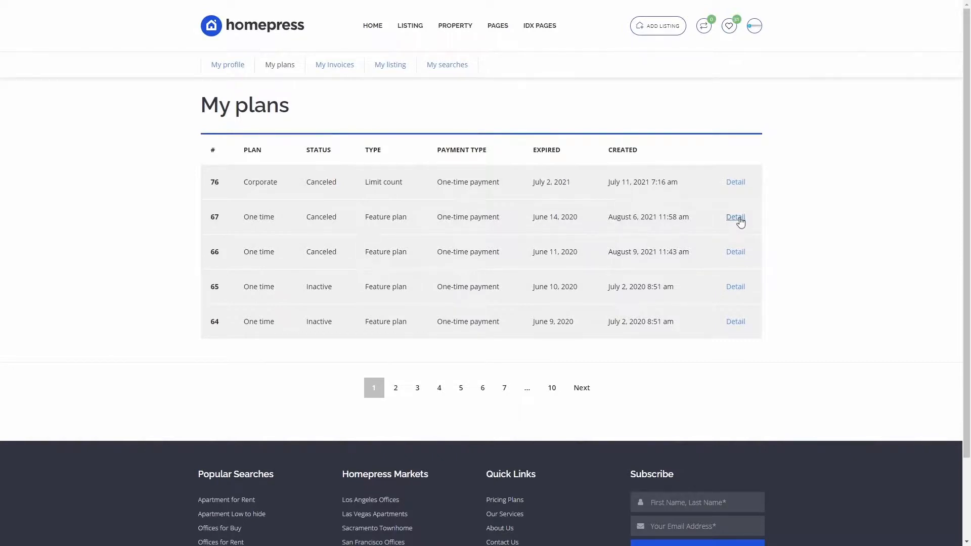
pyautogui.click(735, 216)
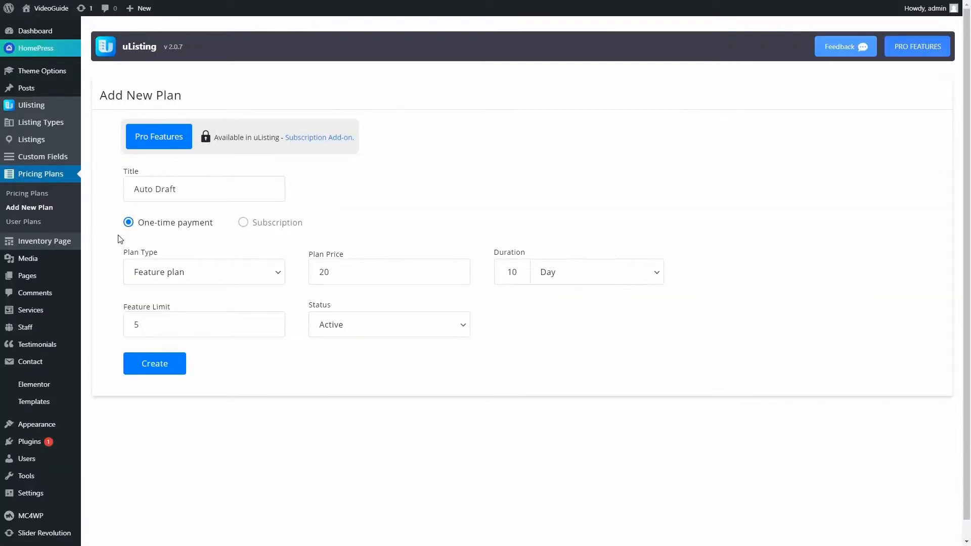
pyautogui.moveTo(273, 231)
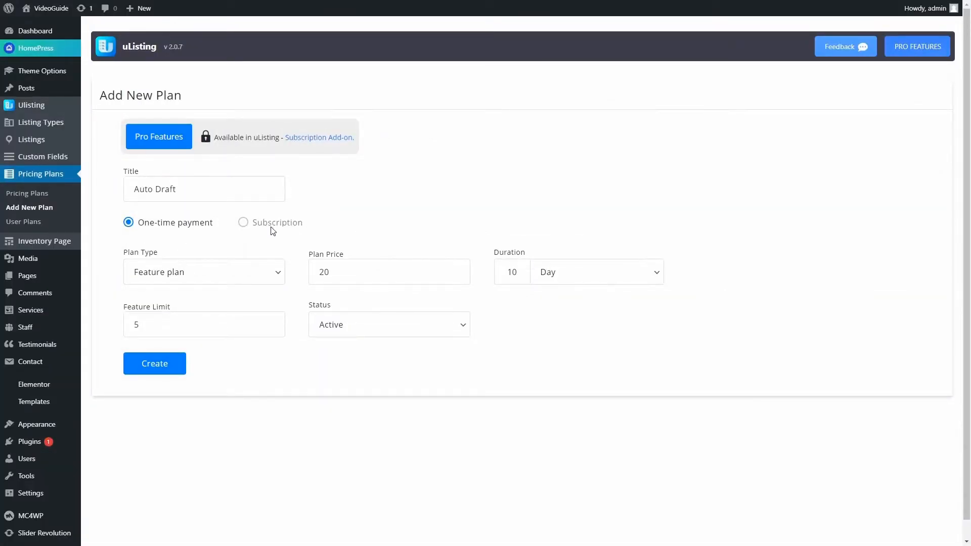
pyautogui.moveTo(292, 186)
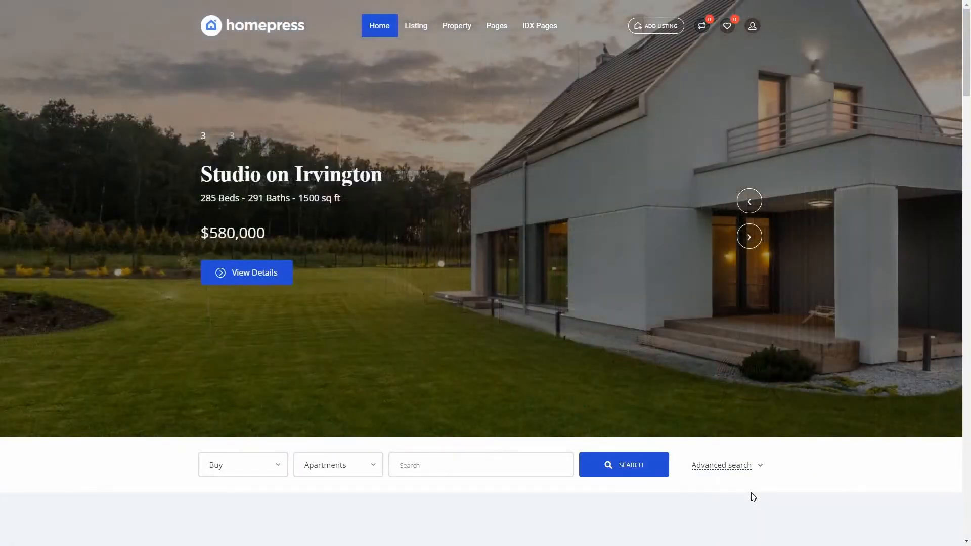
pyautogui.scroll(-3)
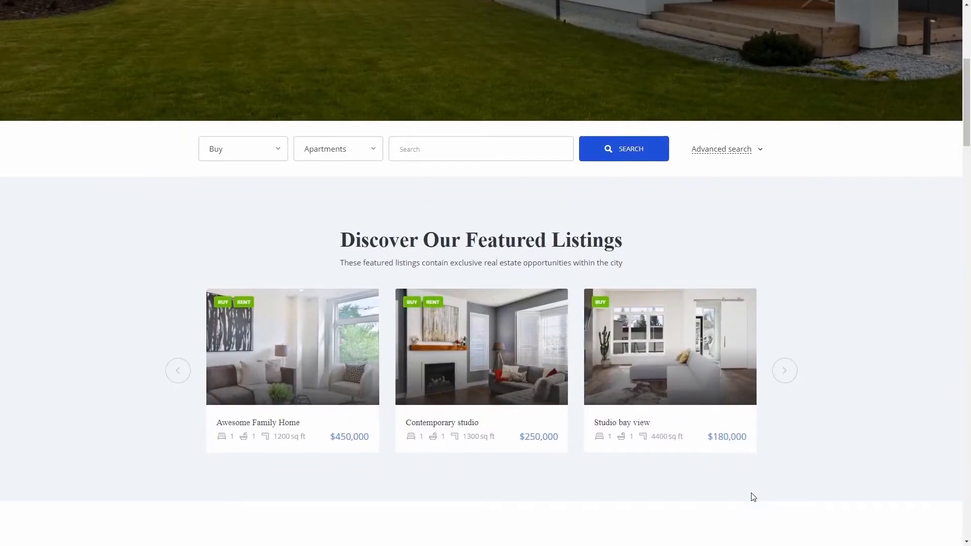